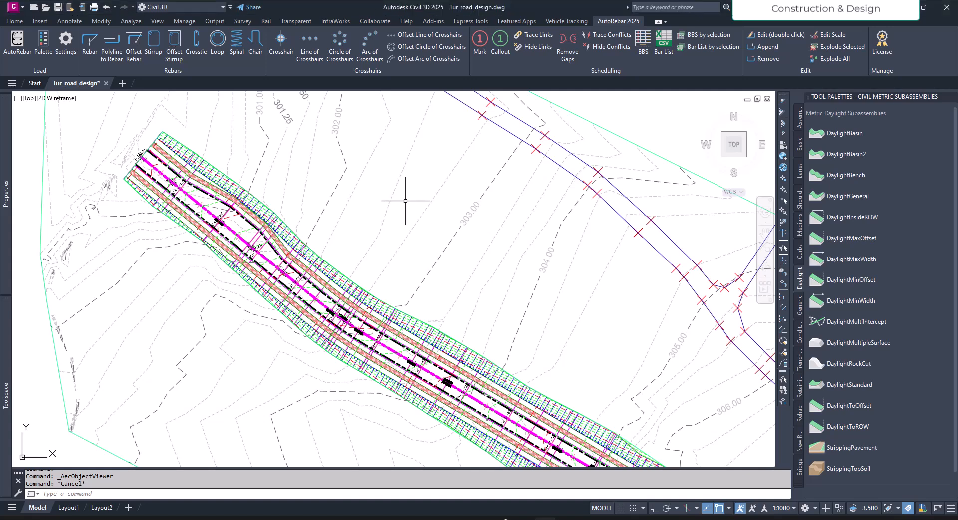
mouse_move(404, 200)
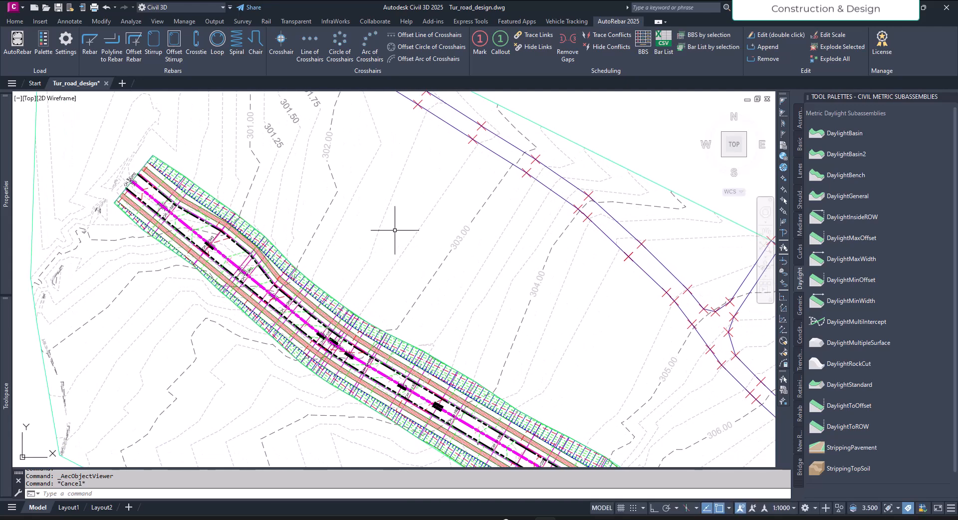
mouse_move(395, 231)
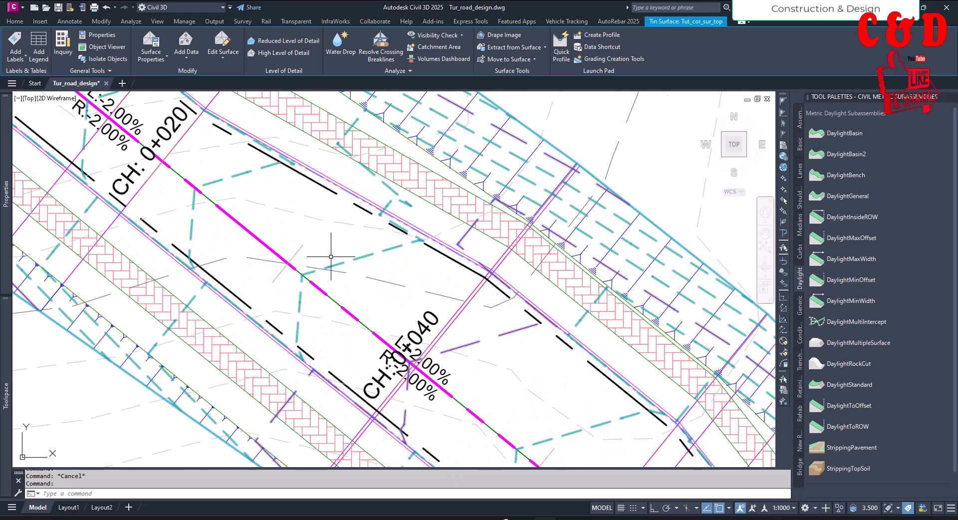
Select the Tut_align alignment and launch Drive from the Analyze panel with its profile
scroll(down, 3)
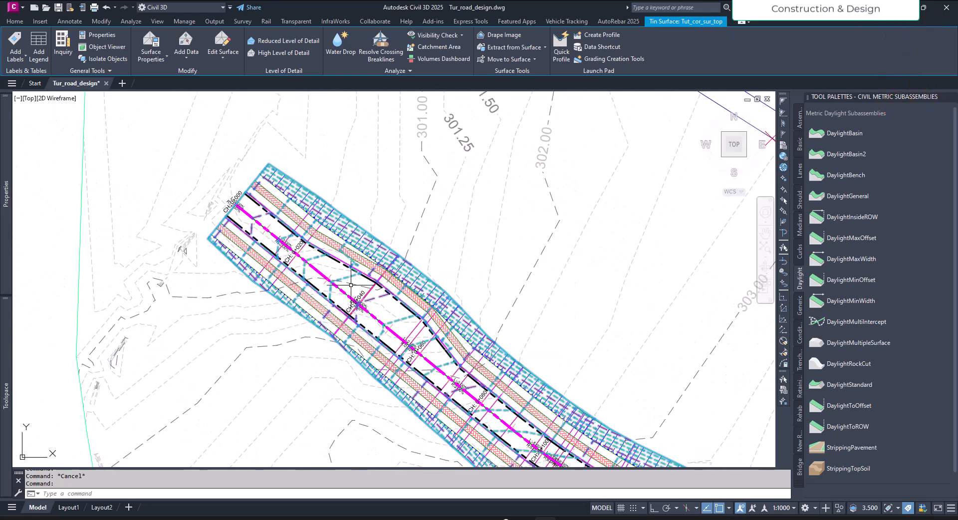
click(617, 21)
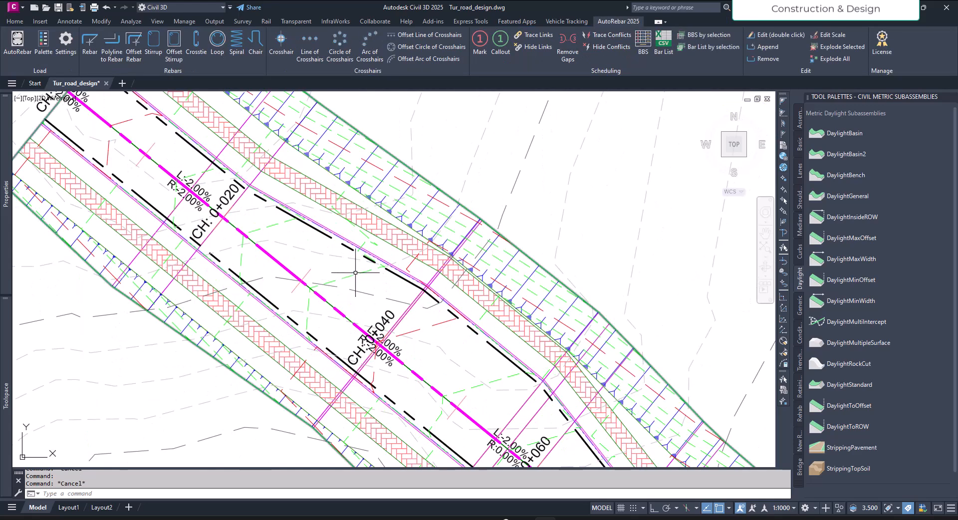
click(406, 317)
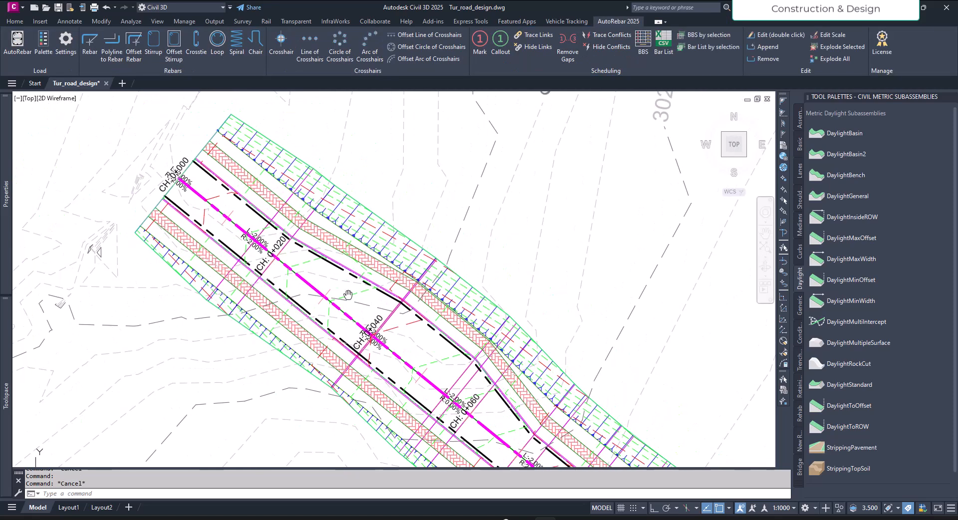
mouse_move(347, 295)
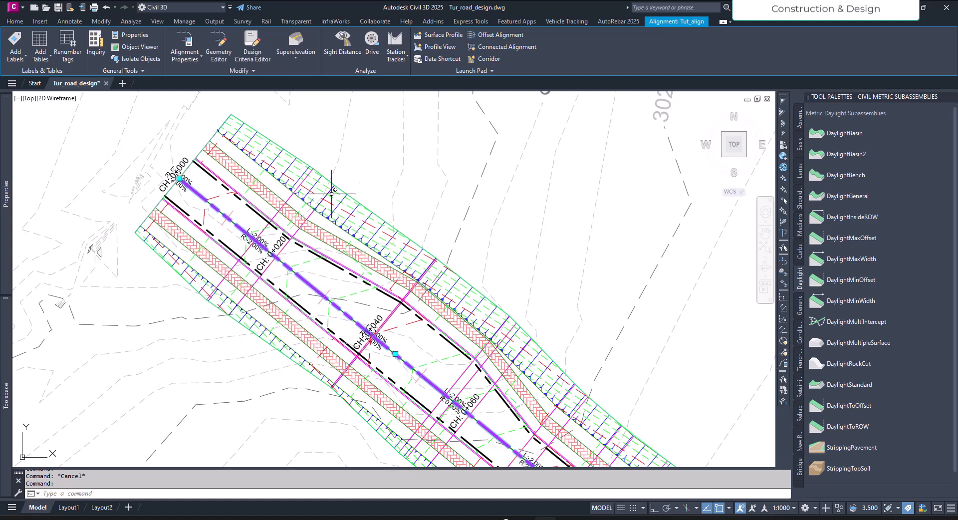
mouse_move(371, 85)
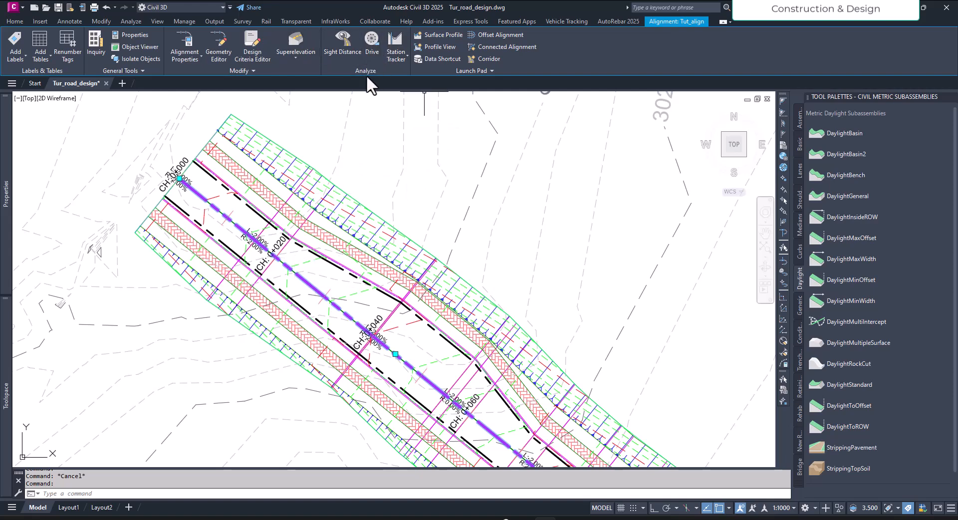
mouse_move(371, 43)
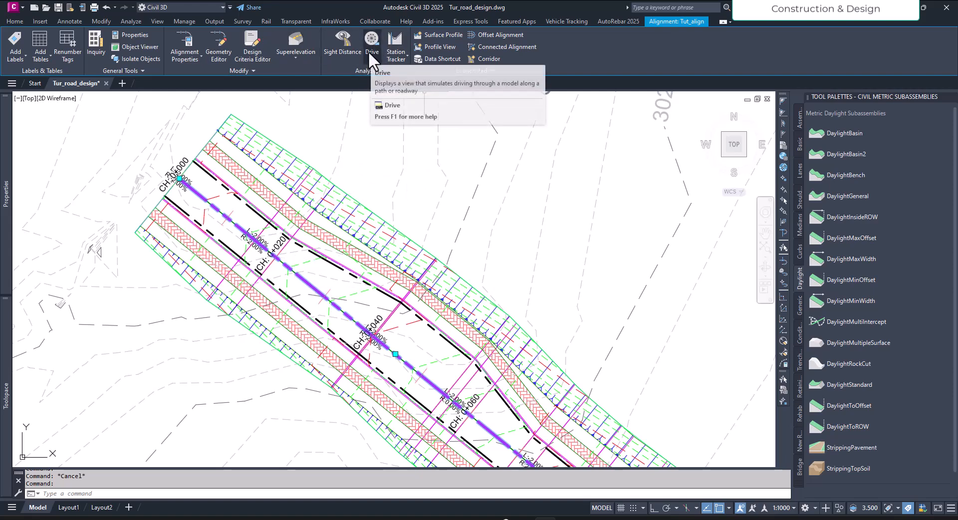
click(372, 42)
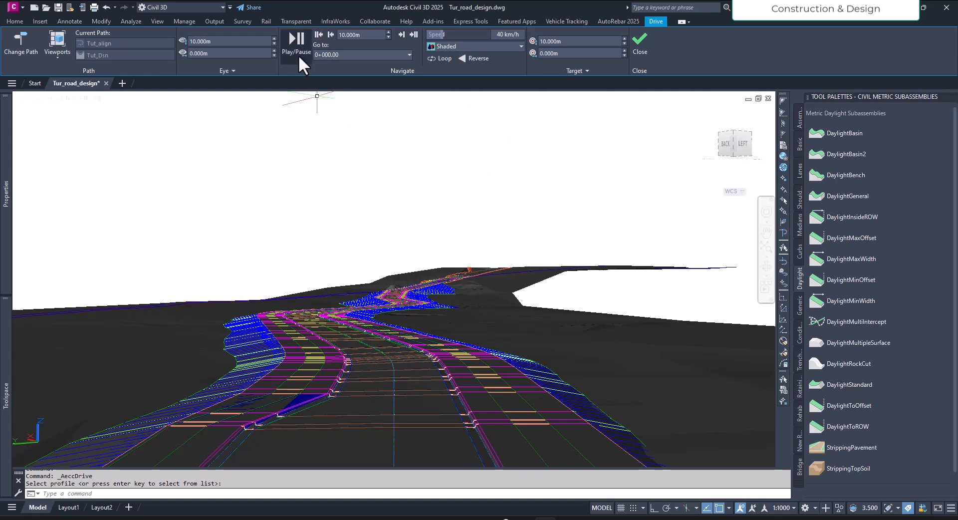
Play the drive along the road, pausing and resuming, stopping near station 0+724
click(297, 37)
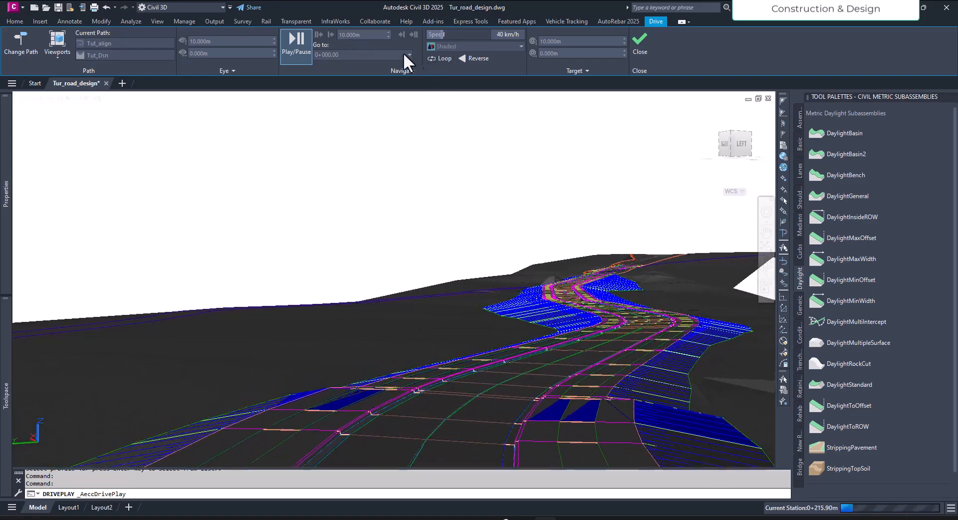
click(297, 39)
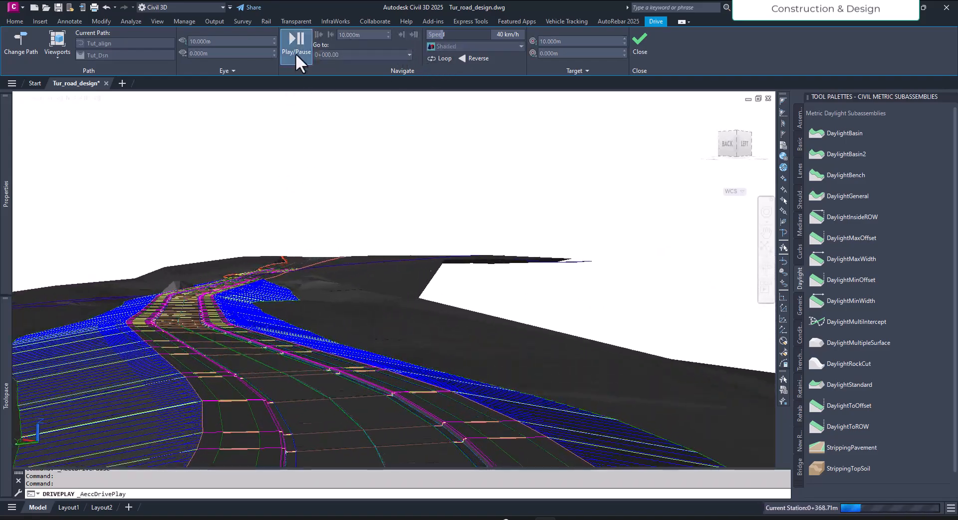
click(297, 43)
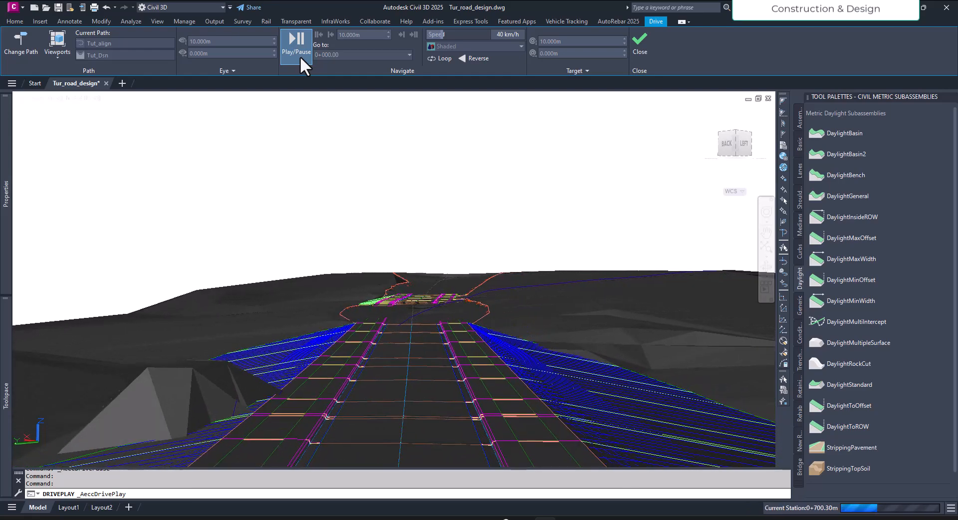
click(297, 46)
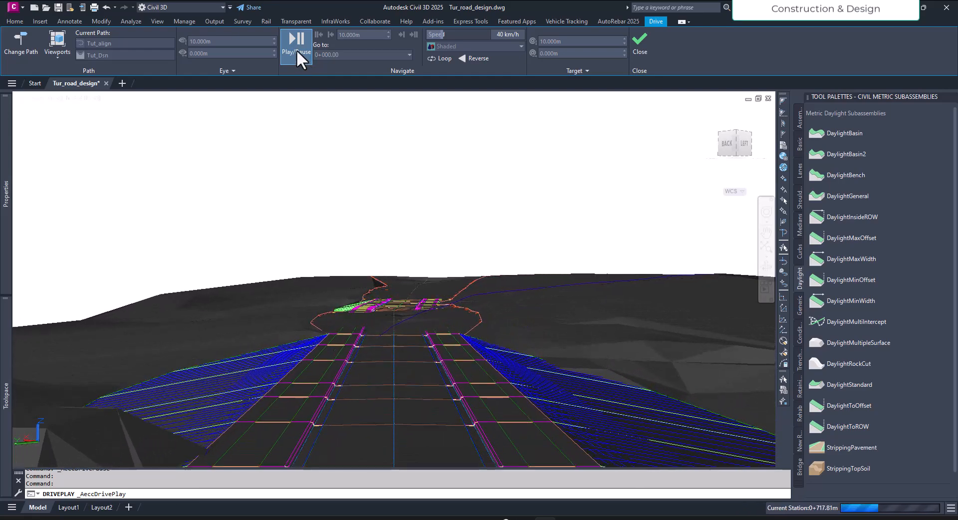
click(297, 40)
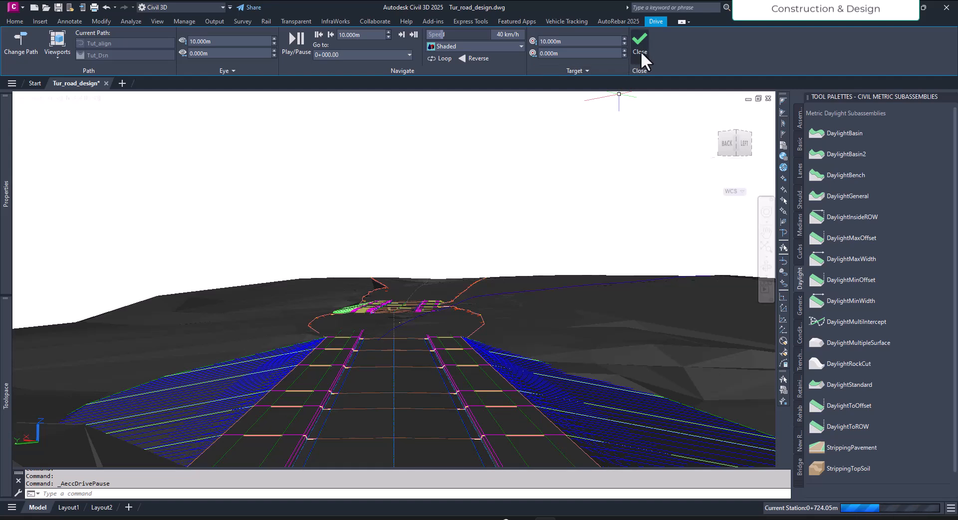
Close the drive simulation and return to plan view, selecting the corridor top surface
click(638, 40)
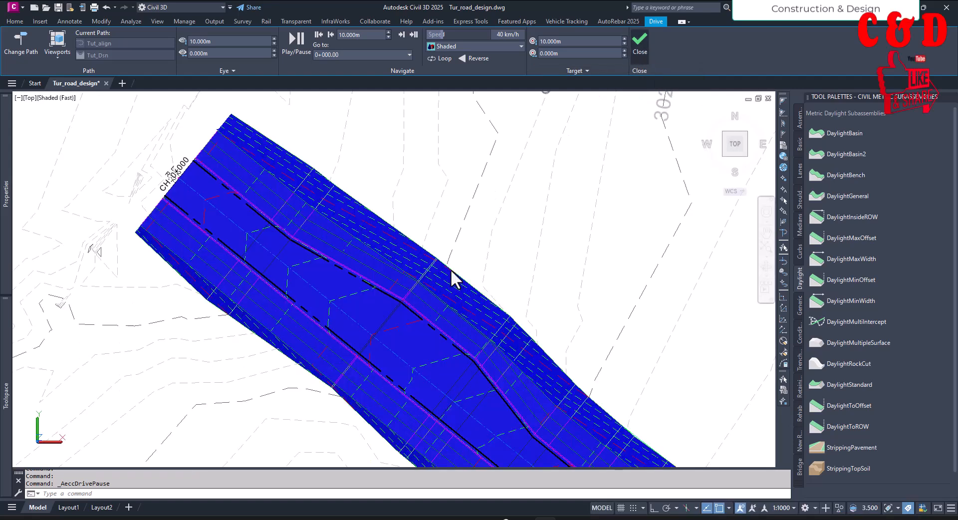
mouse_move(428, 204)
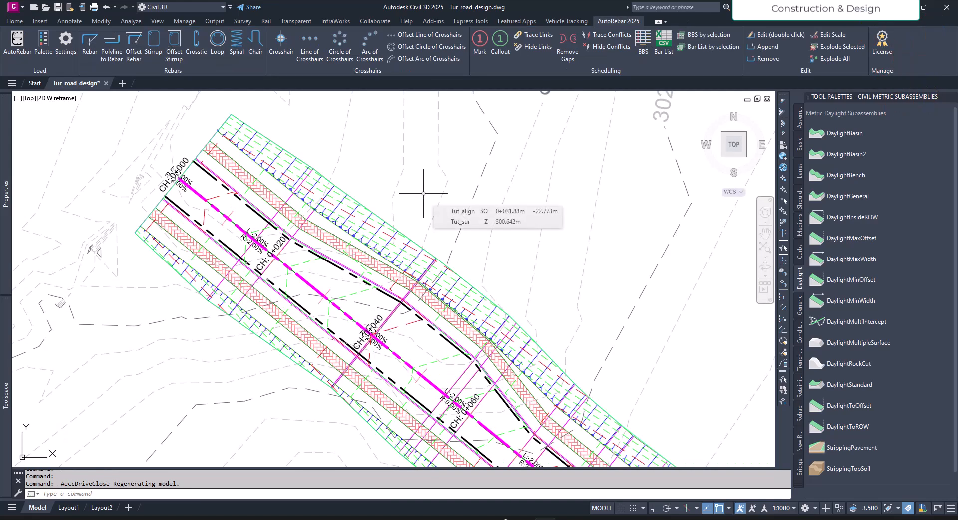
mouse_move(334, 269)
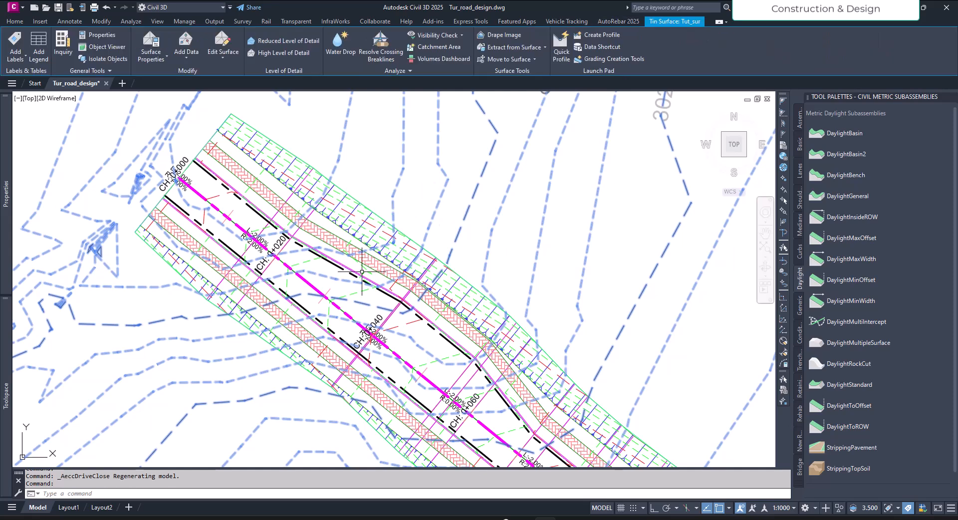
click(618, 21)
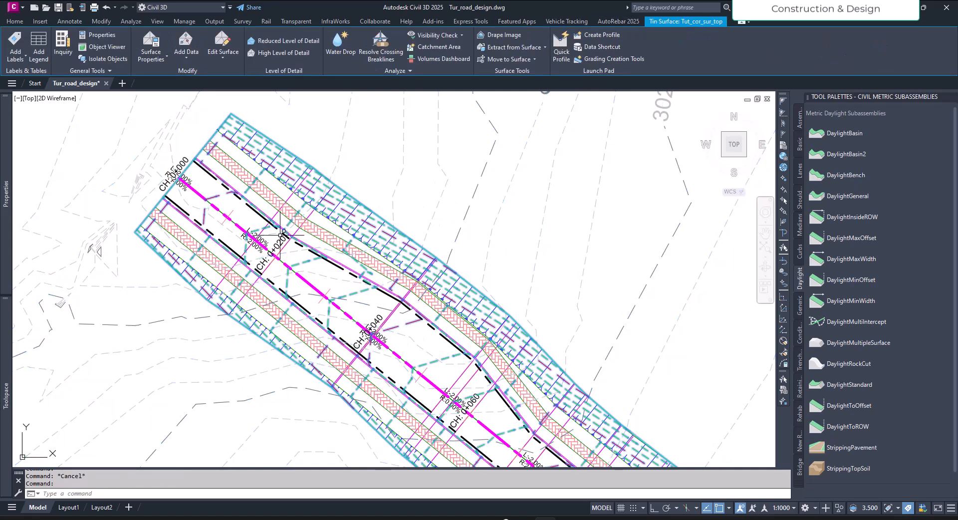
mouse_move(450, 190)
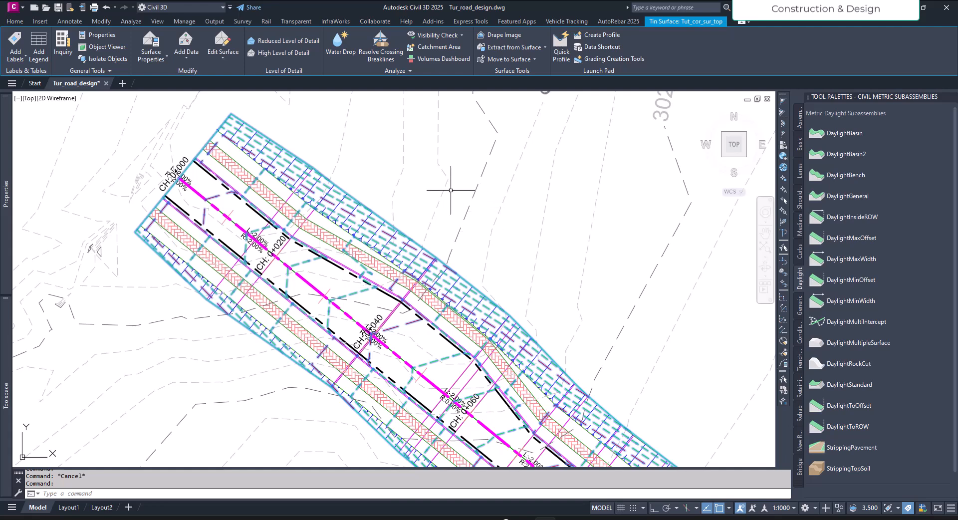
click(618, 21)
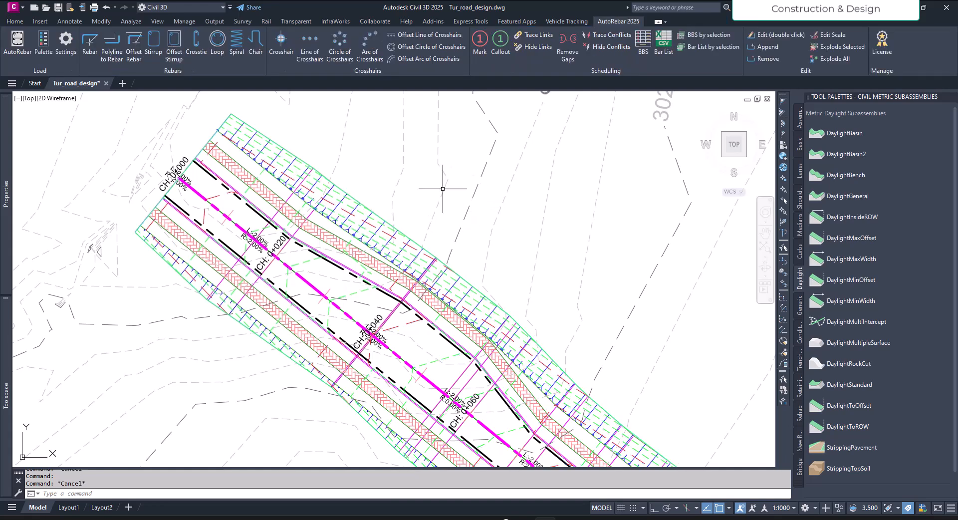
mouse_move(362, 158)
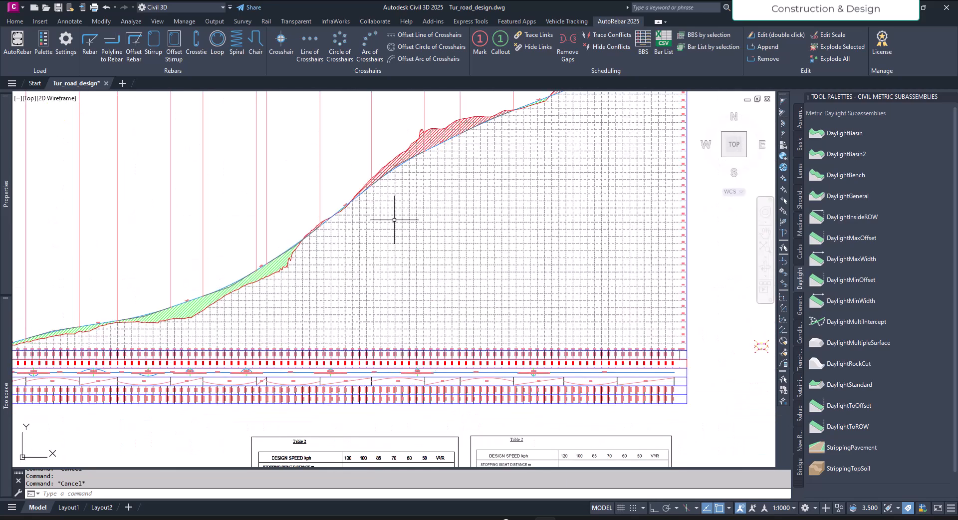
mouse_move(380, 317)
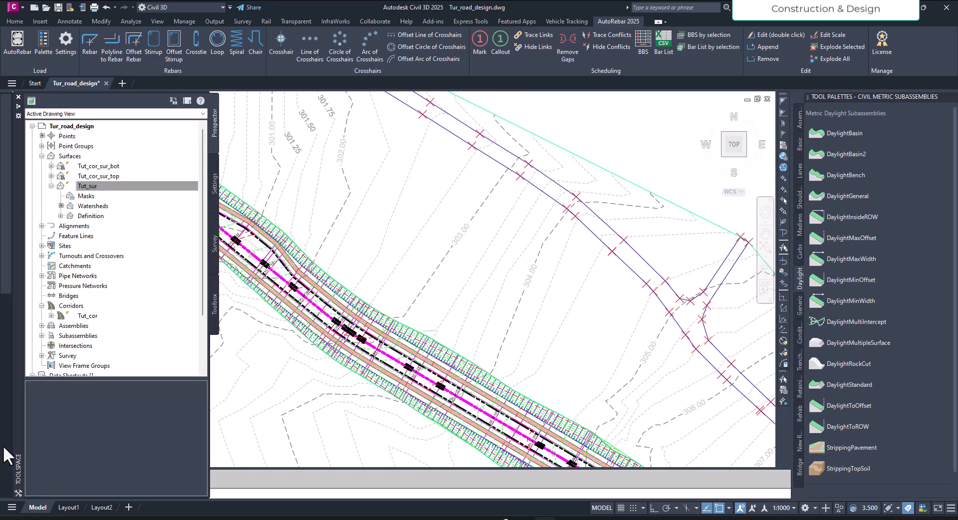
Expand the Tut_sur surface in Prospector and choose Create Mask from its Masks entry
click(86, 195)
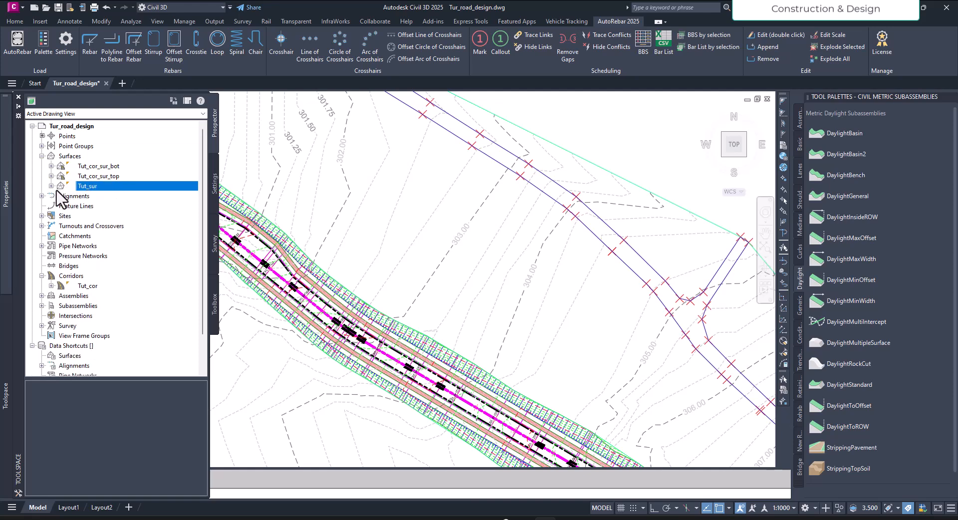
click(52, 186)
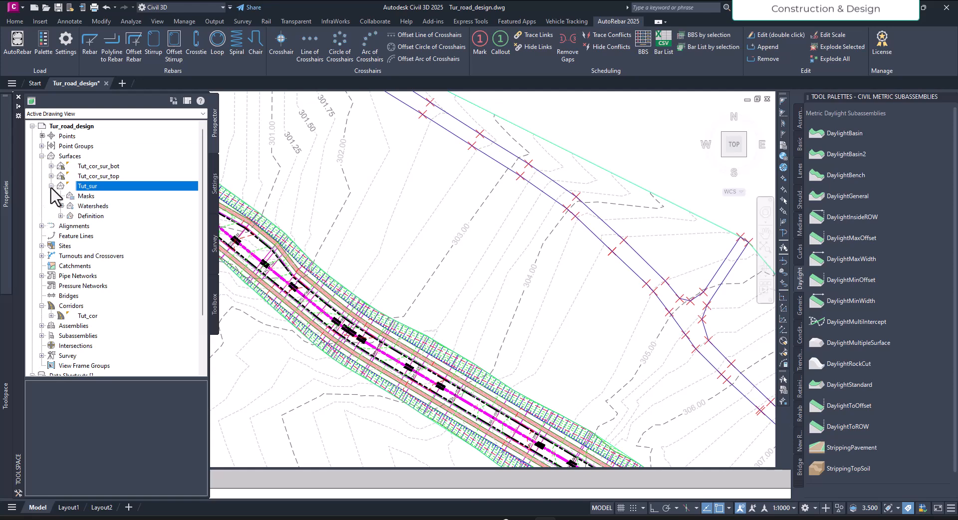
mouse_move(92, 205)
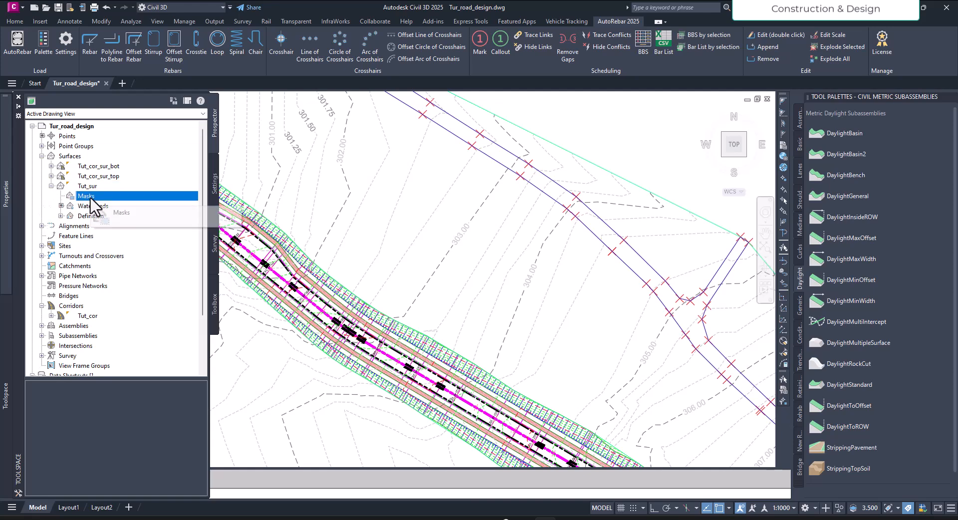
right_click(86, 196)
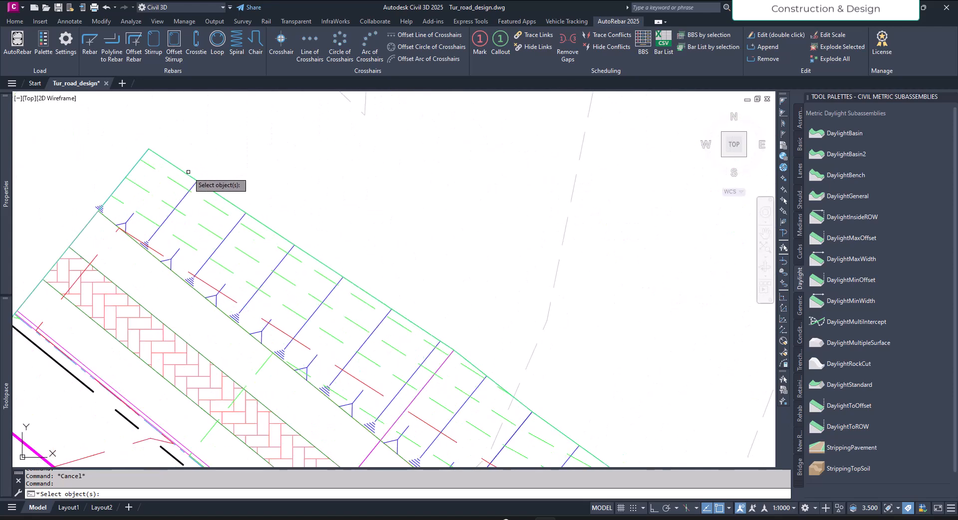
mouse_move(189, 172)
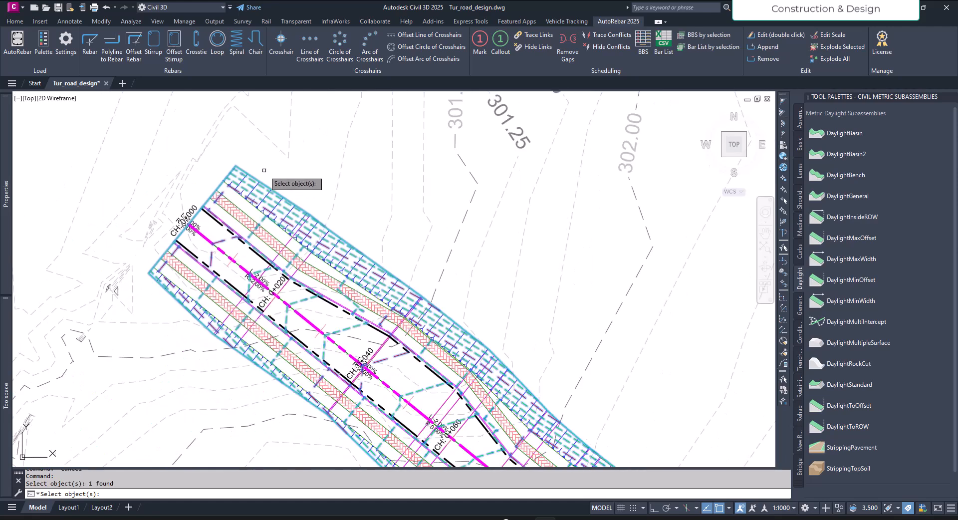
mouse_move(341, 222)
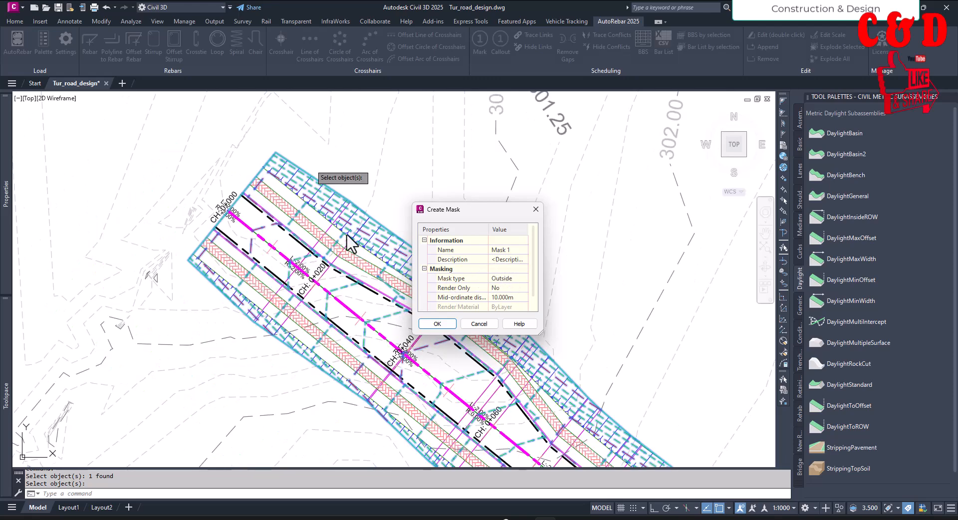
mouse_move(336, 312)
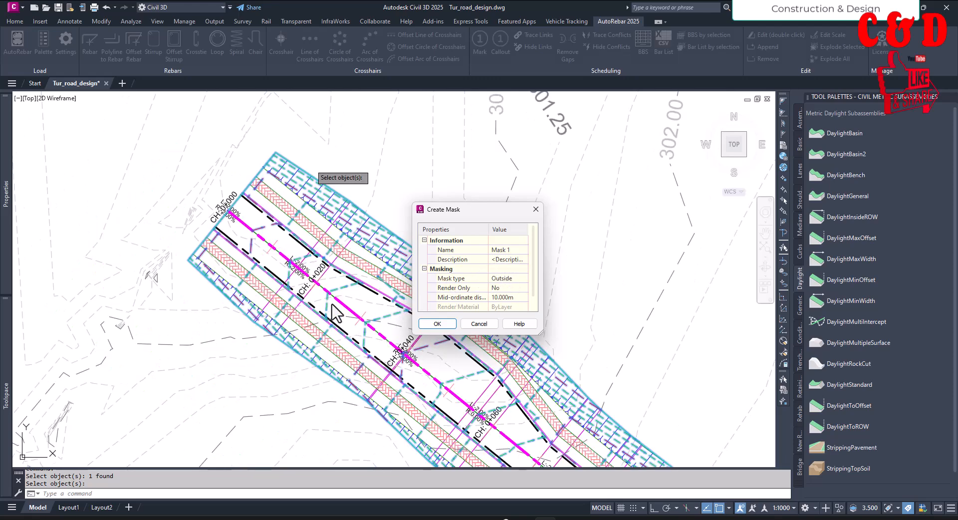
mouse_move(513, 290)
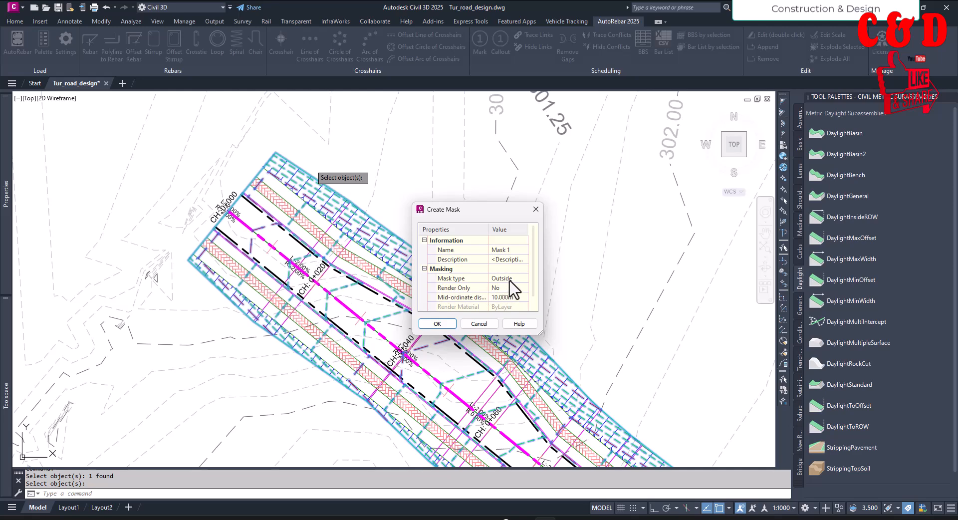
Set Mask 1's type to Inside for the picked boundary and confirm
click(524, 278)
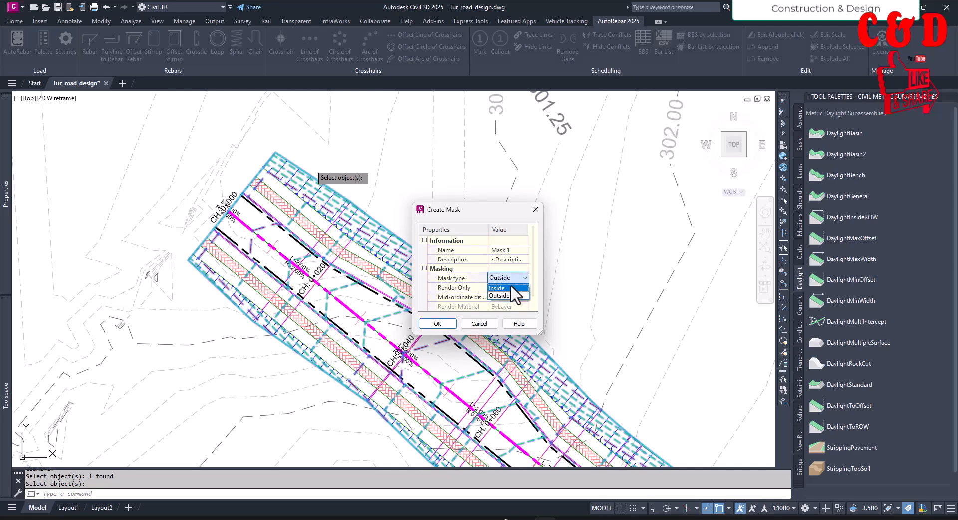
click(497, 287)
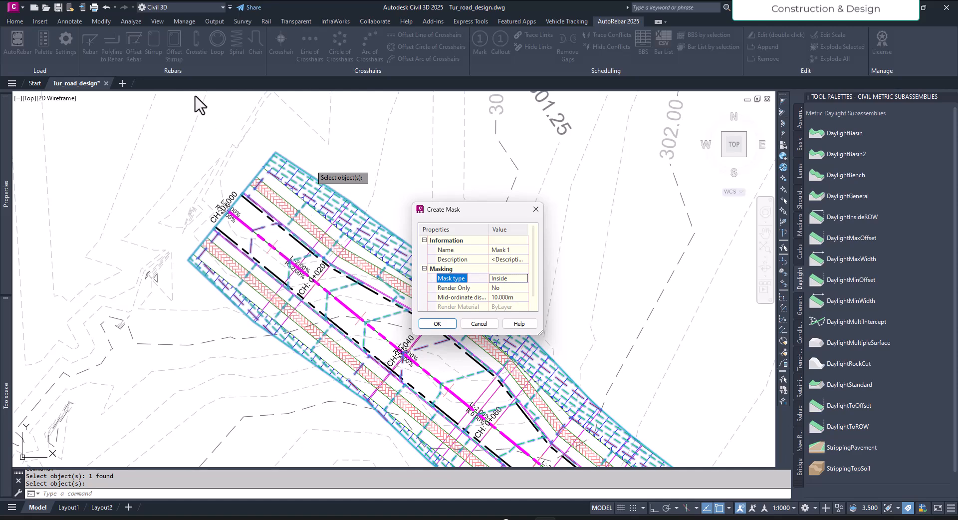
click(436, 323)
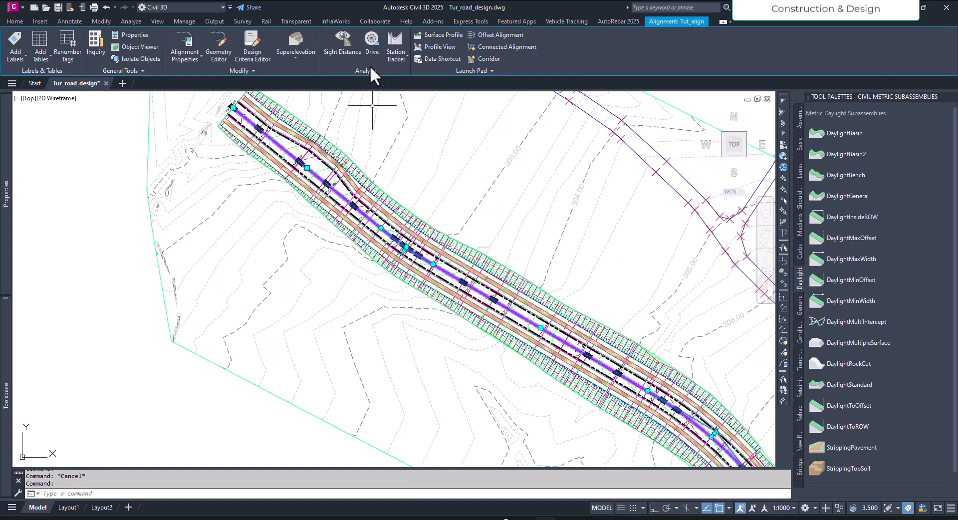
Start a shaded drive-through along Tur_align using the Tut_Dsn profile and browse the station list
click(371, 43)
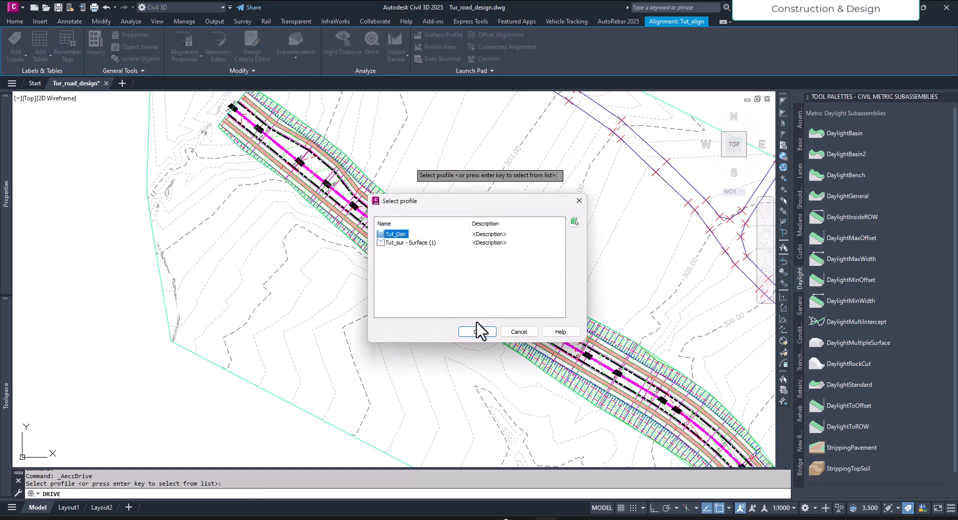
click(477, 332)
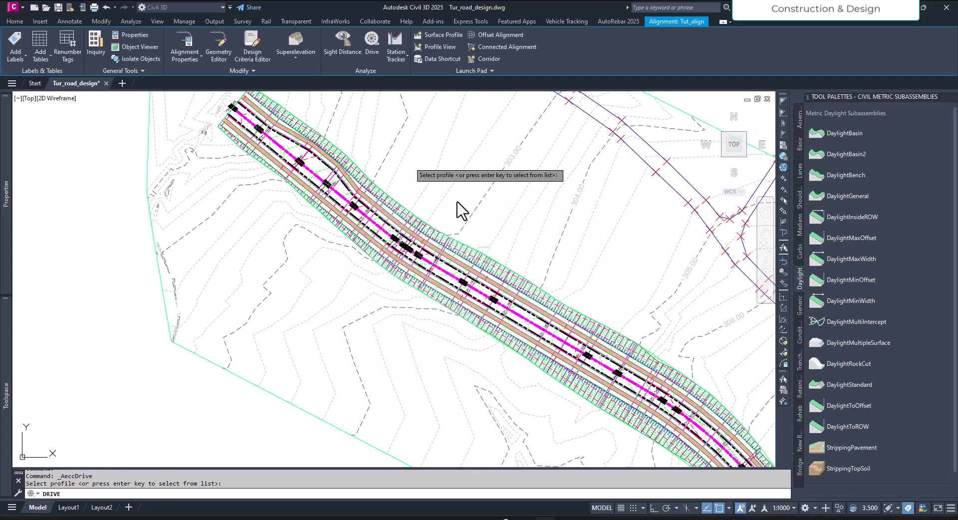
click(371, 47)
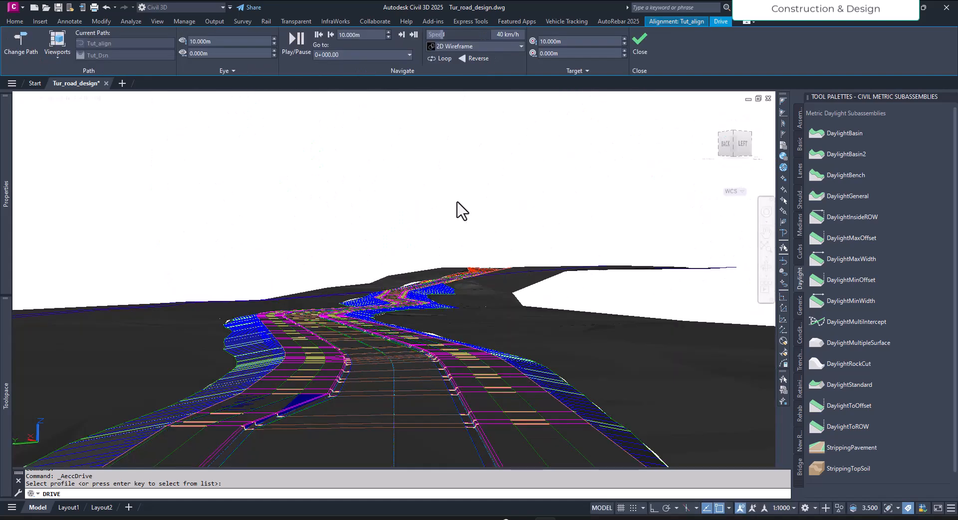
click(455, 46)
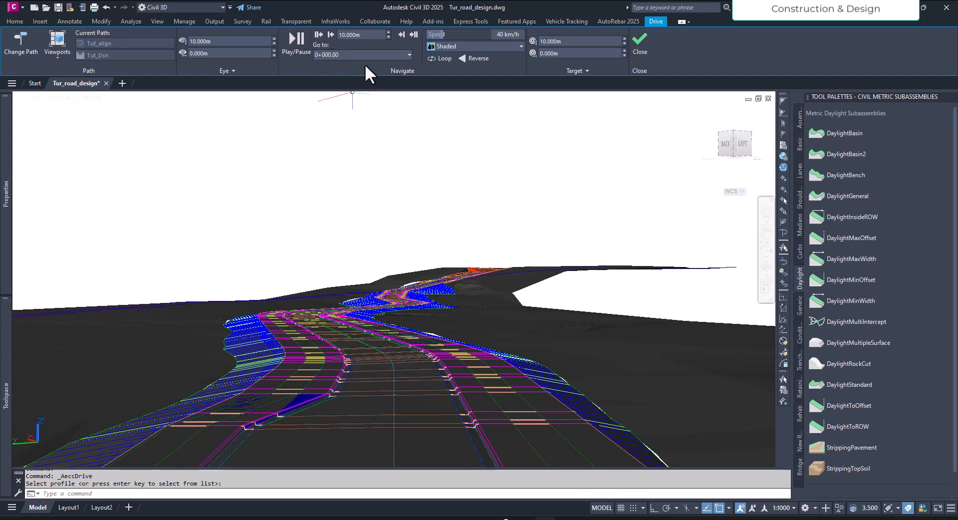
click(408, 55)
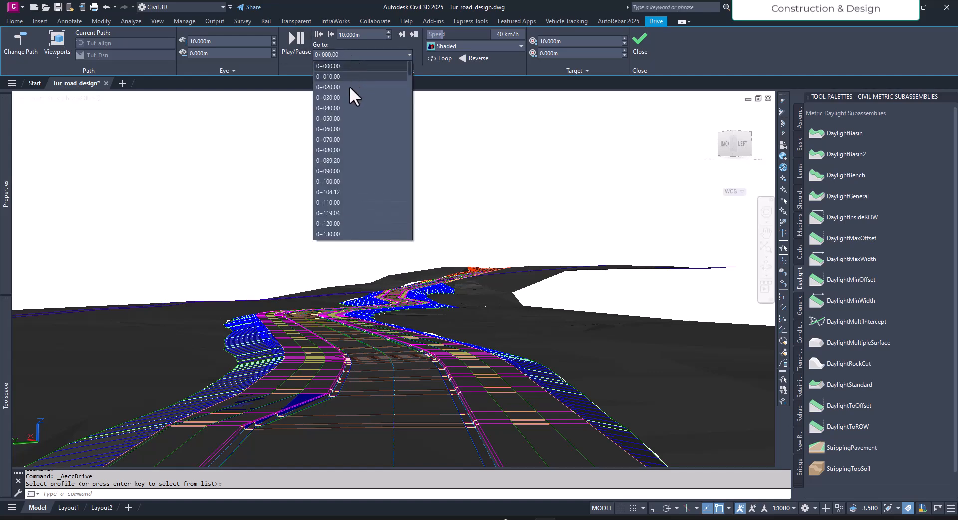
scroll(down, 3)
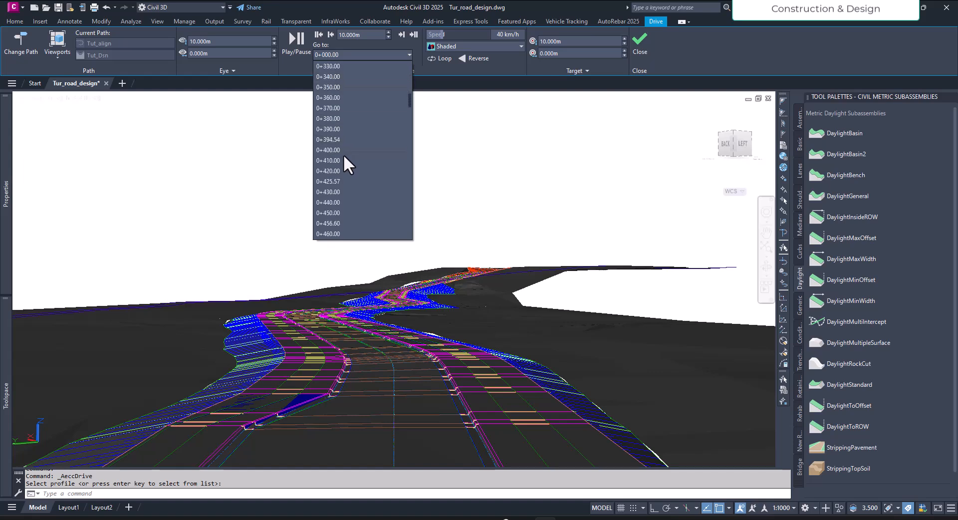
scroll(down, 3)
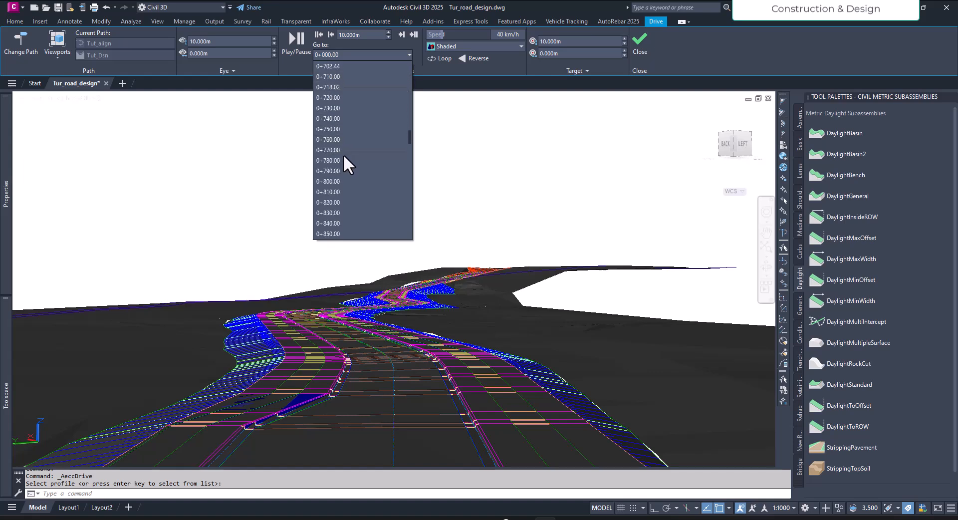
scroll(down, 3)
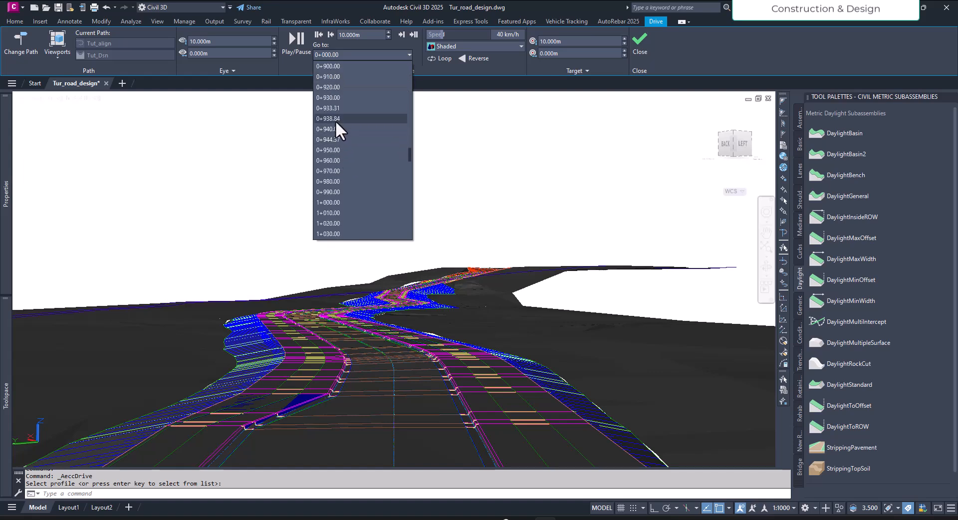
Jump the drive to stations 0+940 and 0+690, then drive forward and pause
click(328, 128)
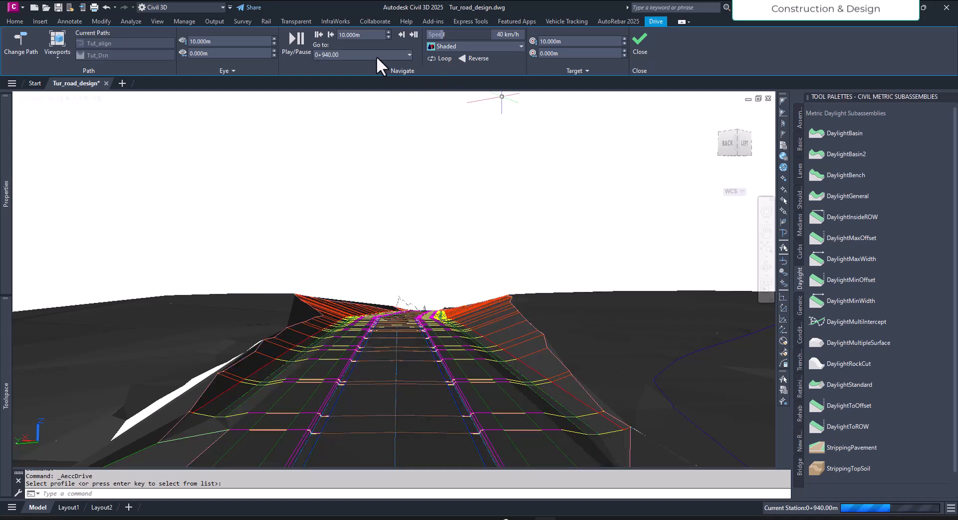
click(409, 54)
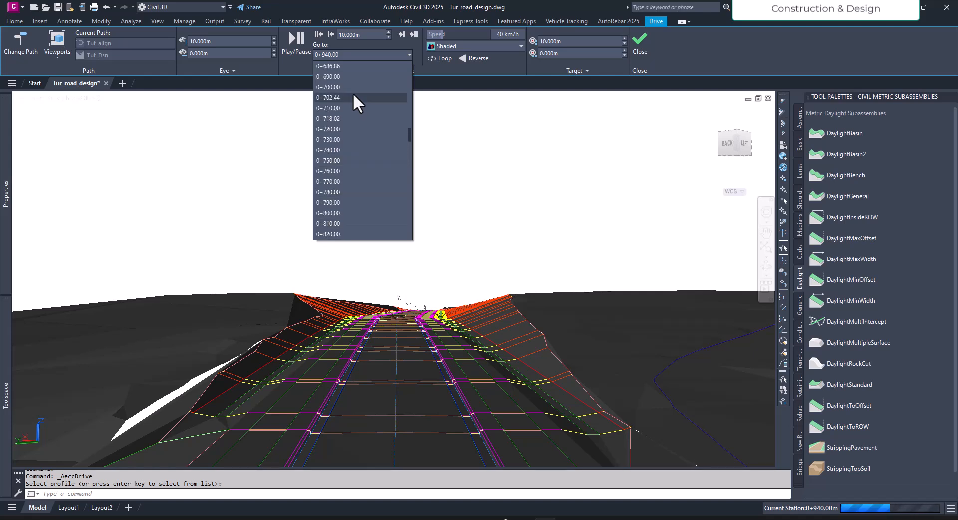
click(328, 77)
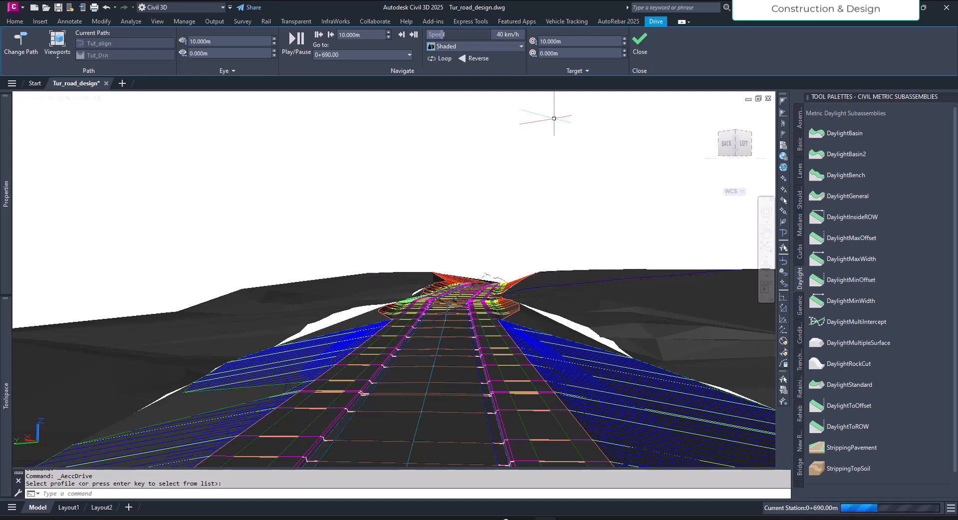
click(296, 38)
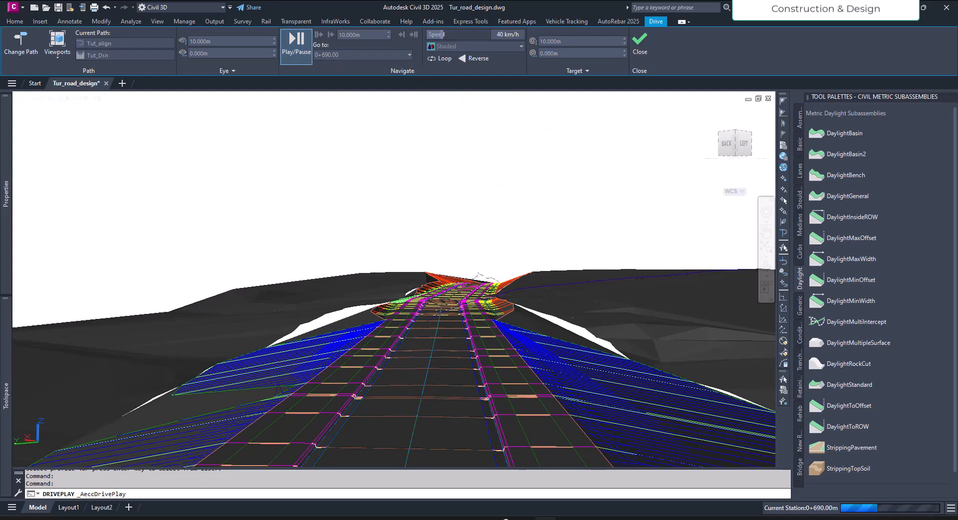
click(296, 40)
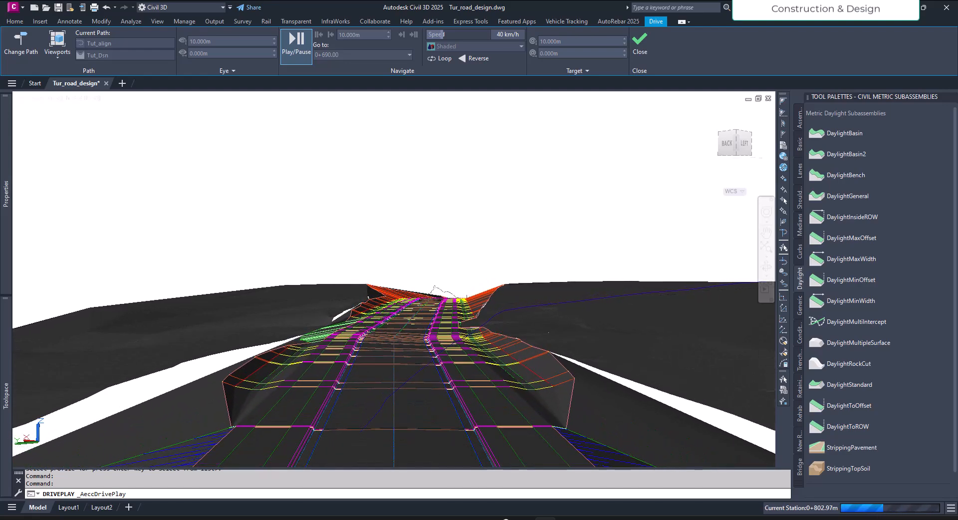
click(296, 40)
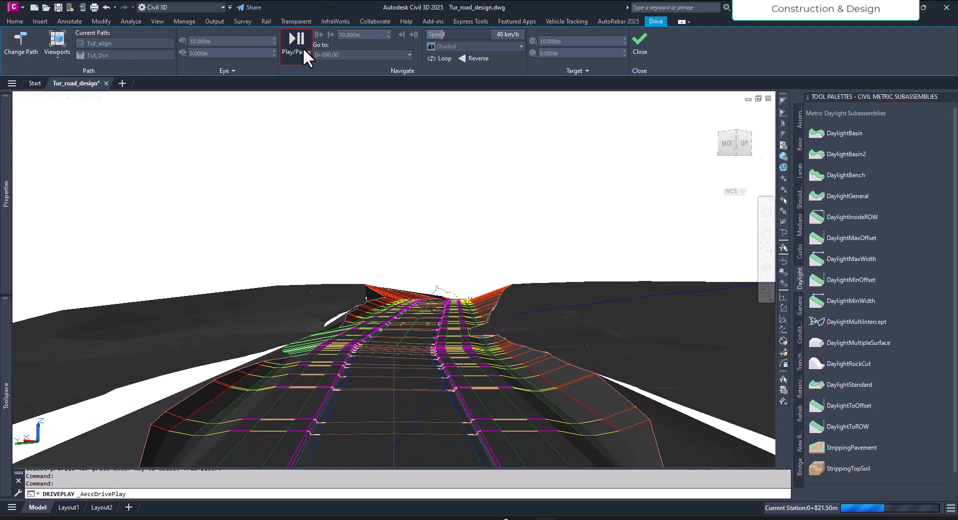
click(296, 40)
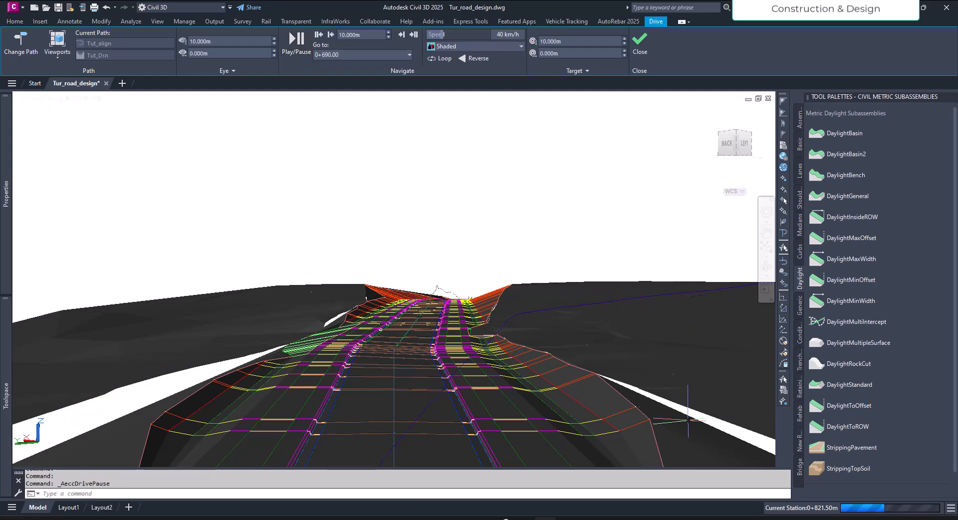
Jump to stations 0+260 and 0+310, drive along the corridor and pause near 0+532
click(408, 55)
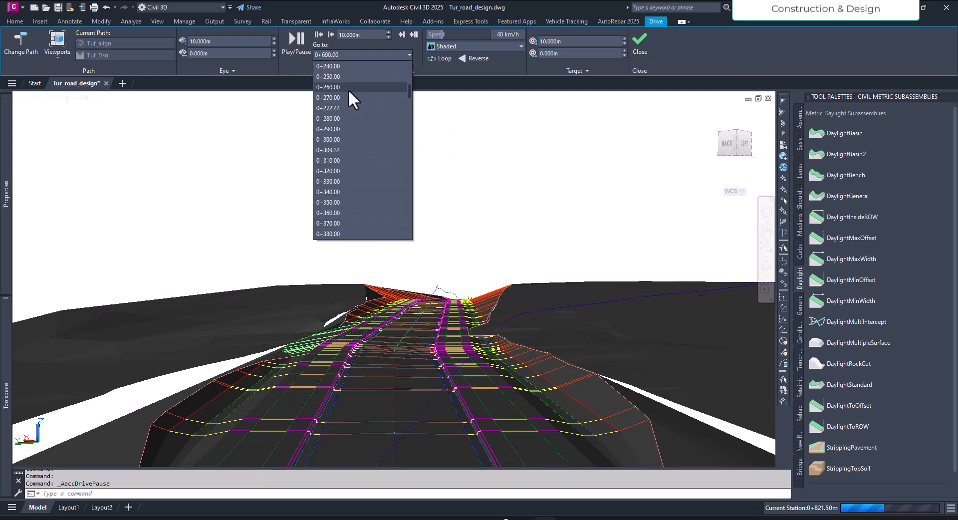
click(329, 96)
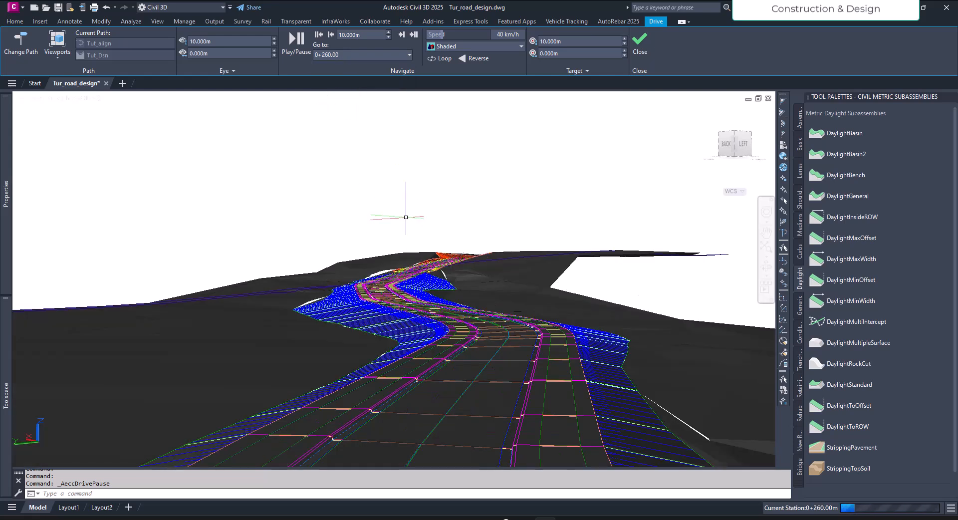
click(408, 55)
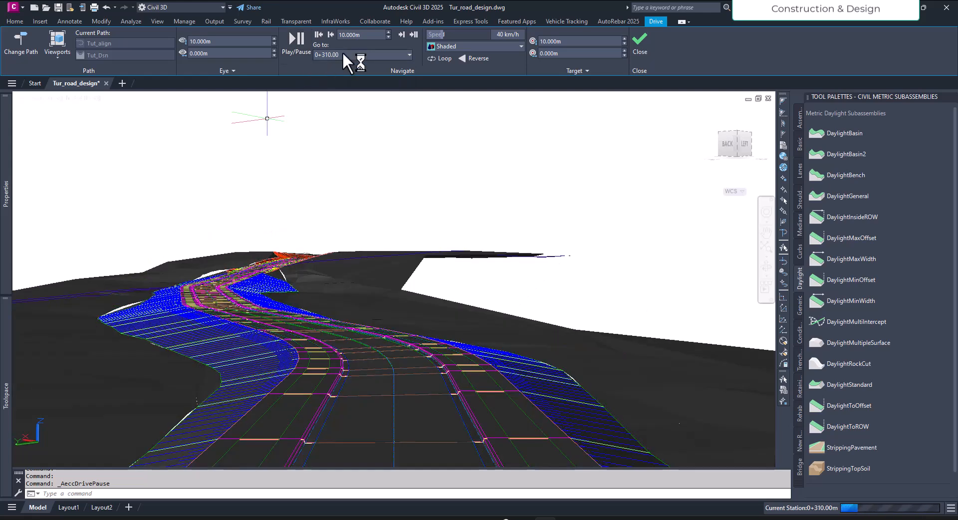
click(408, 54)
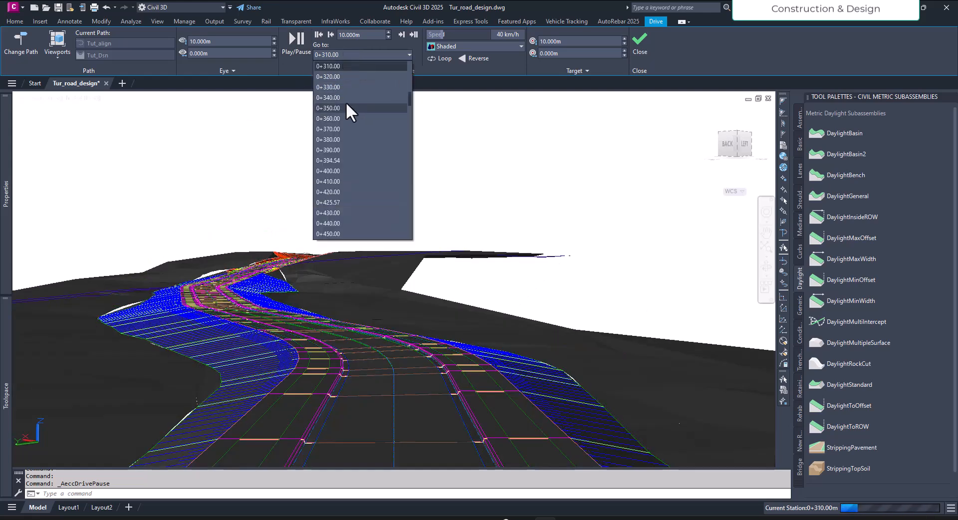
click(328, 65)
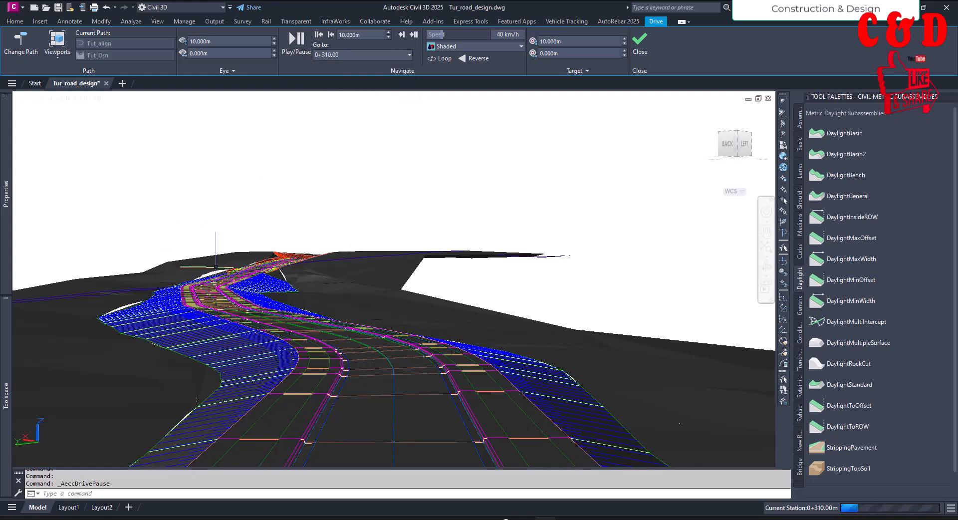
click(296, 40)
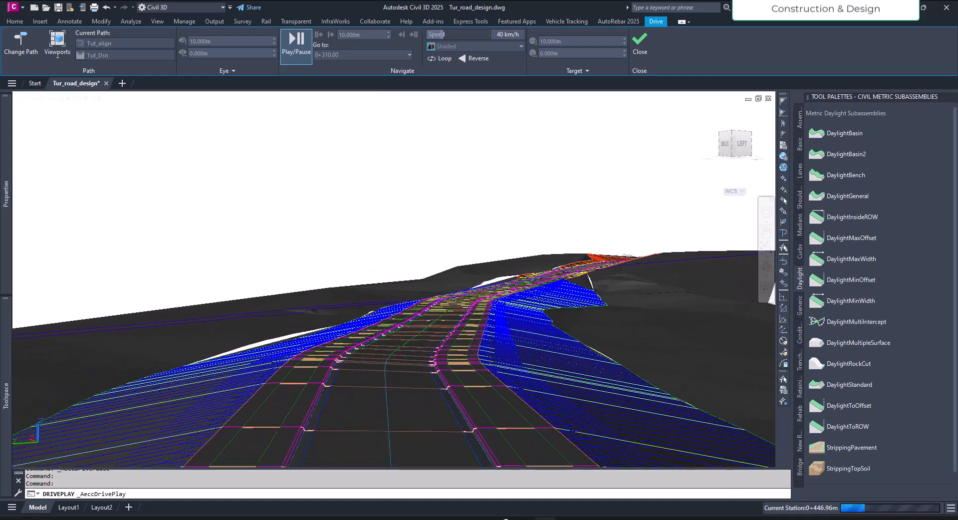
click(295, 40)
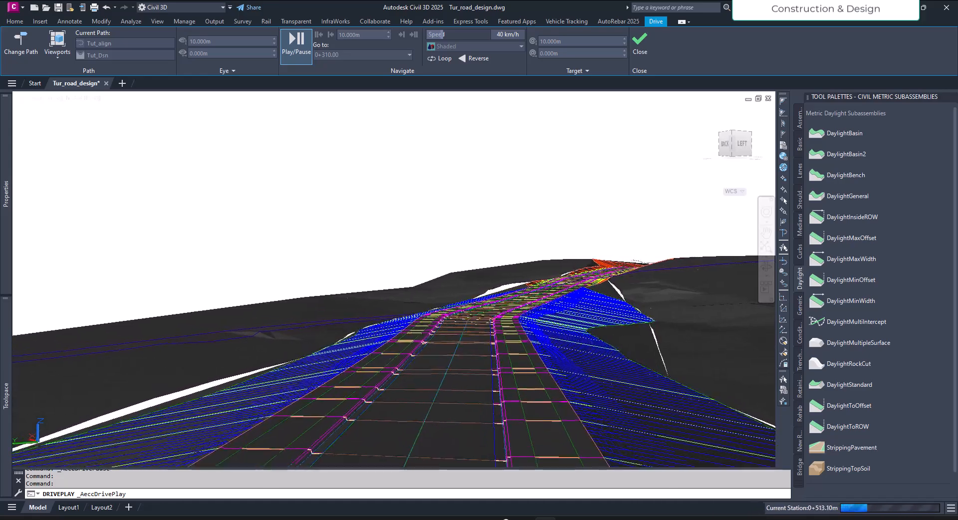
click(295, 42)
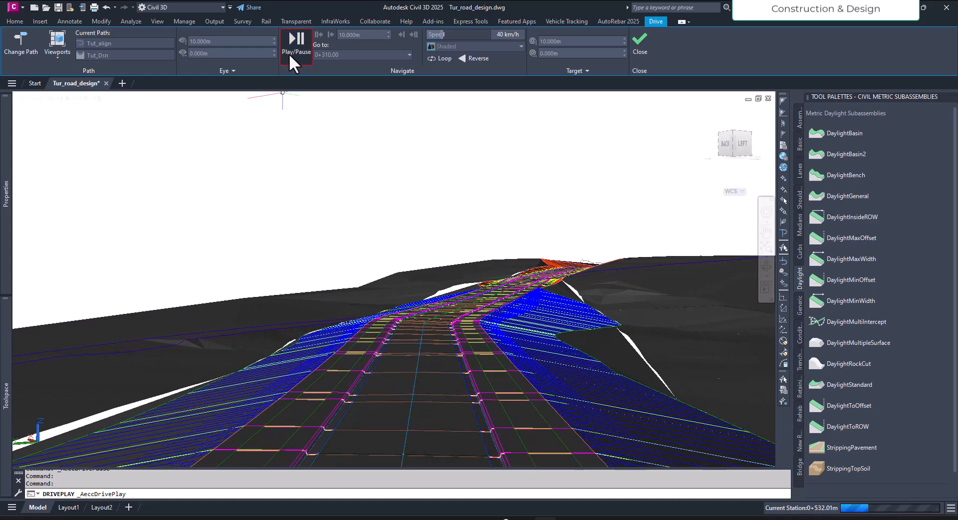
click(297, 39)
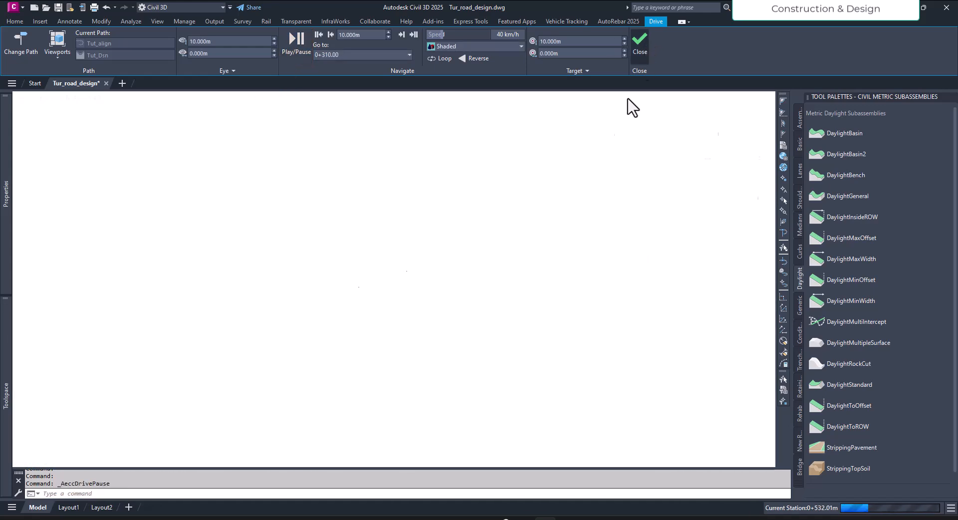
Close the drive-through and pan the plan view along the corridor
click(638, 40)
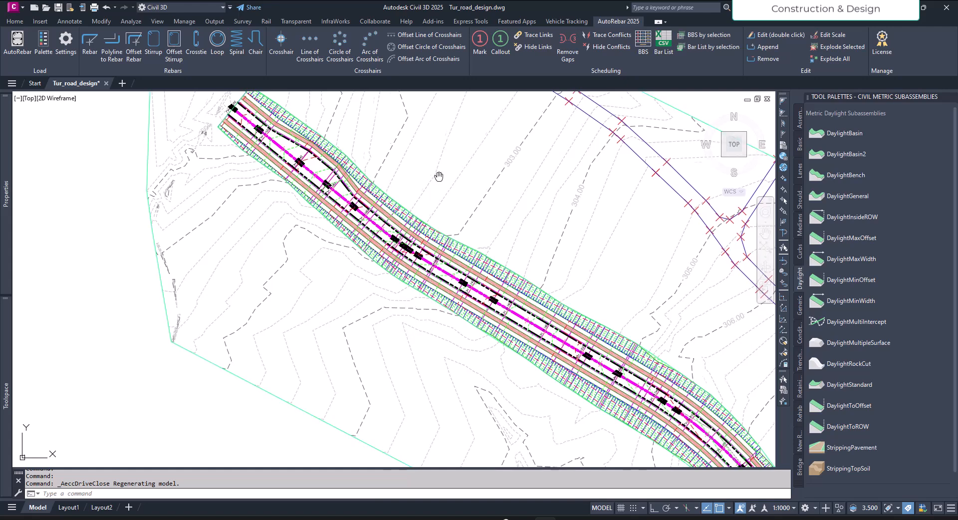
drag(438, 176, 353, 201)
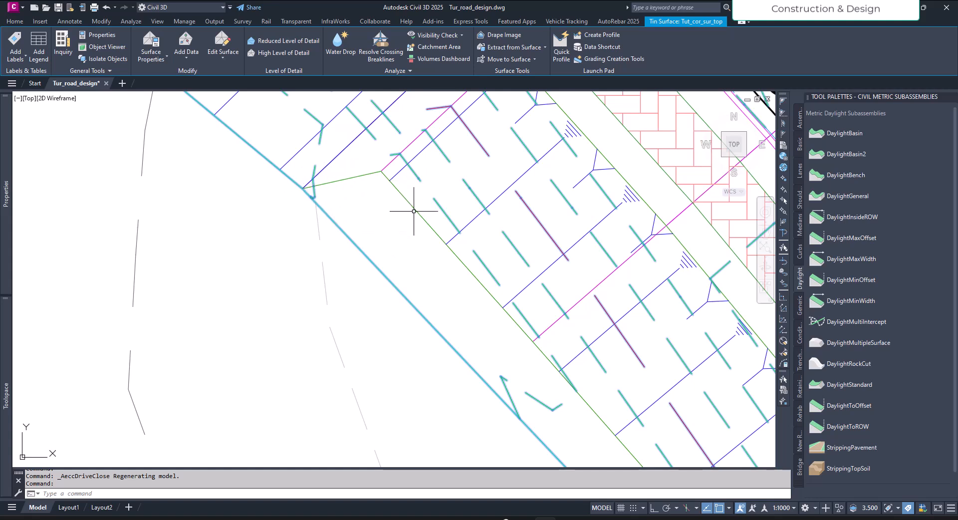
mouse_move(437, 286)
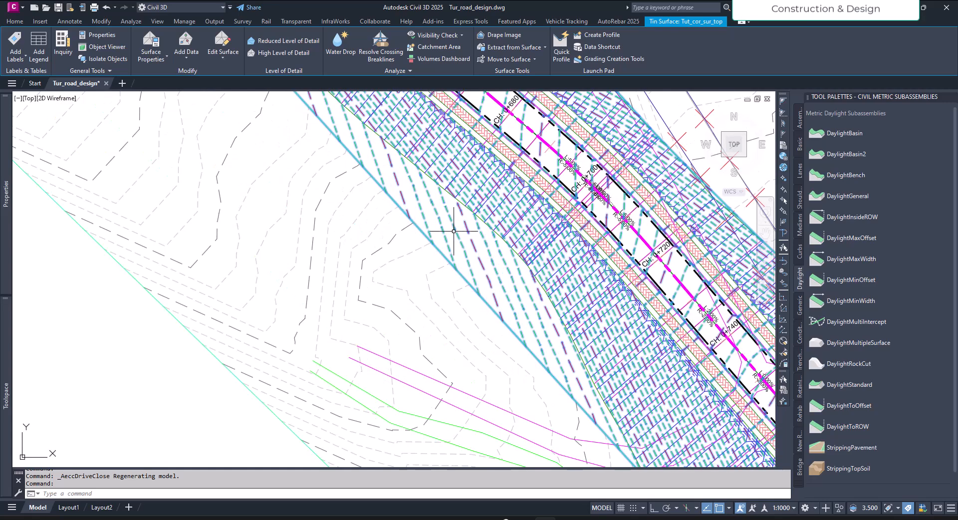
mouse_move(466, 237)
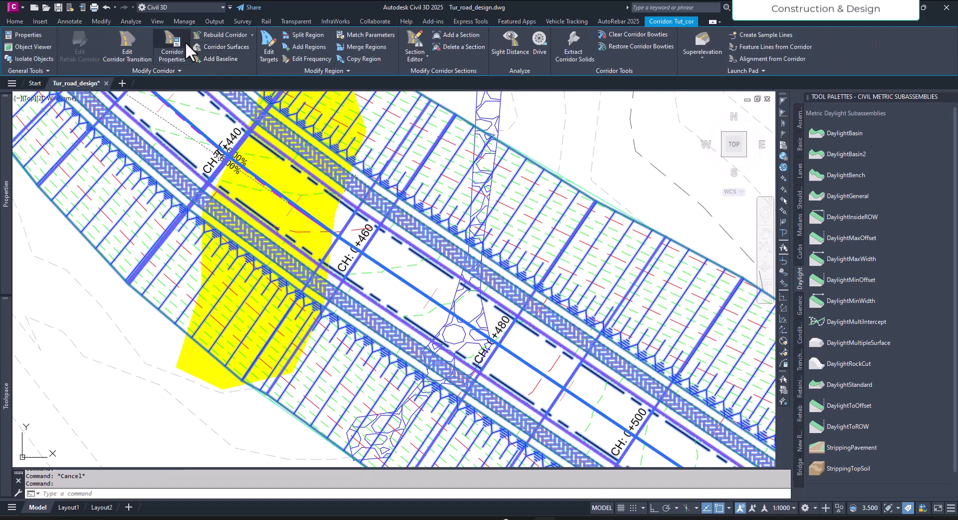
In Corridor Properties Boundaries, give Tut_cor_sur_top a Corridor extents outer boundary, apply and rebuild
click(172, 47)
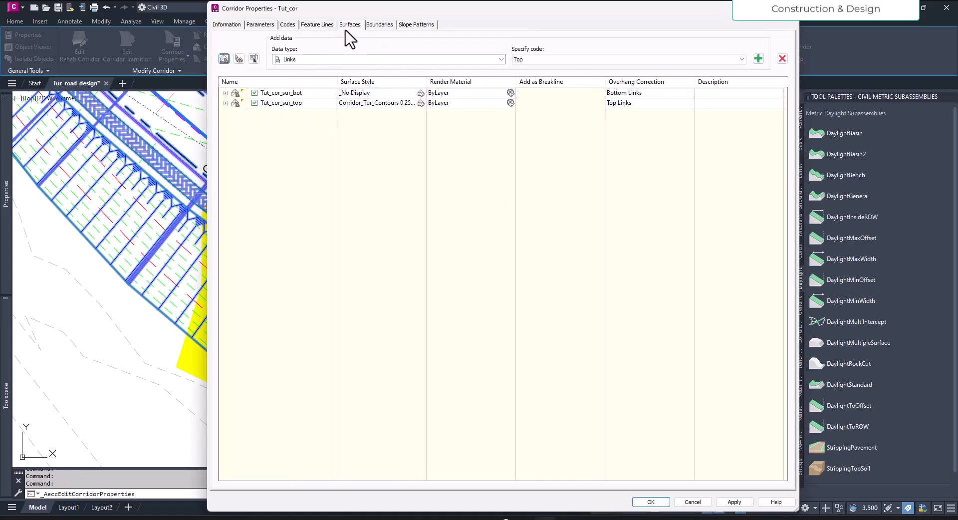
click(379, 24)
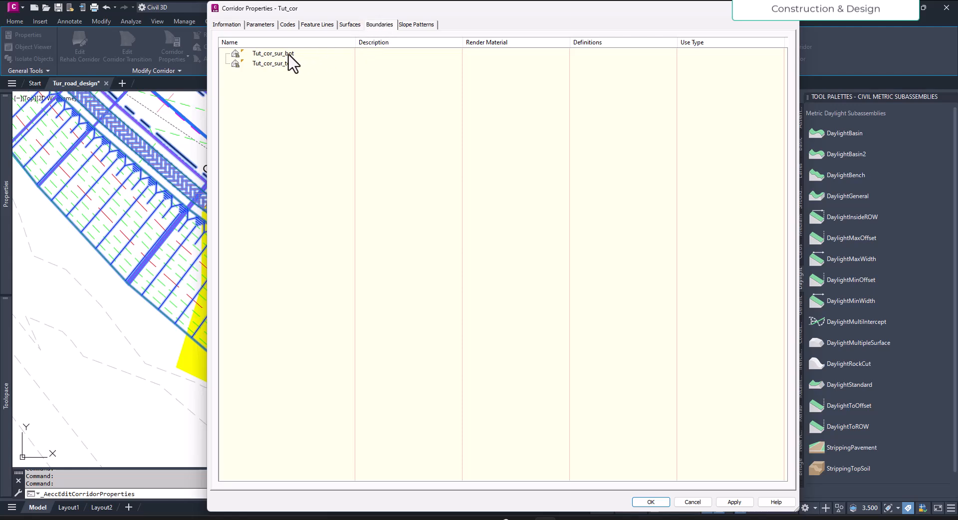
click(272, 53)
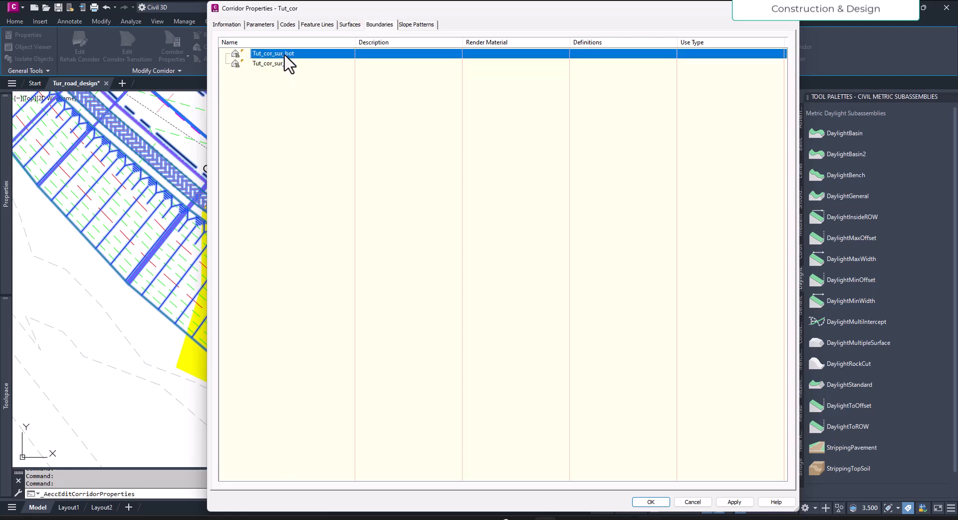
click(272, 64)
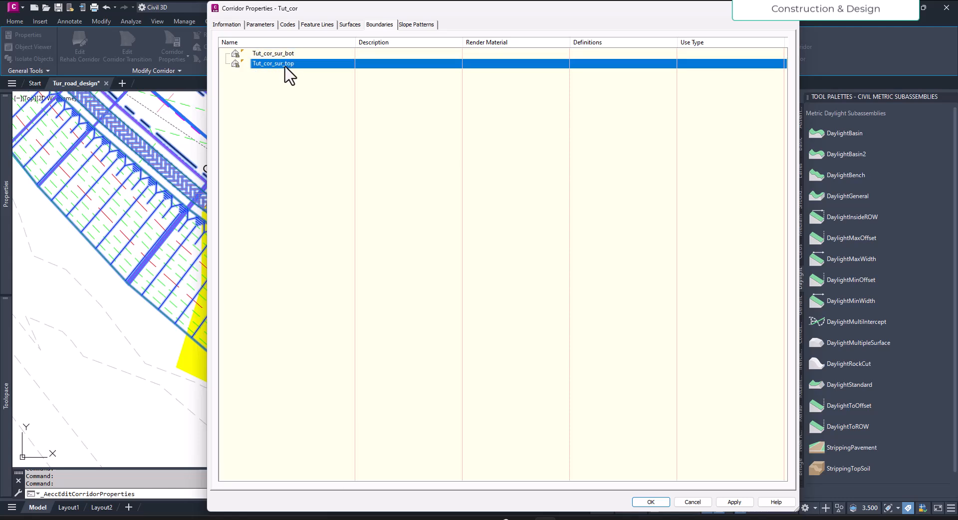
right_click(287, 64)
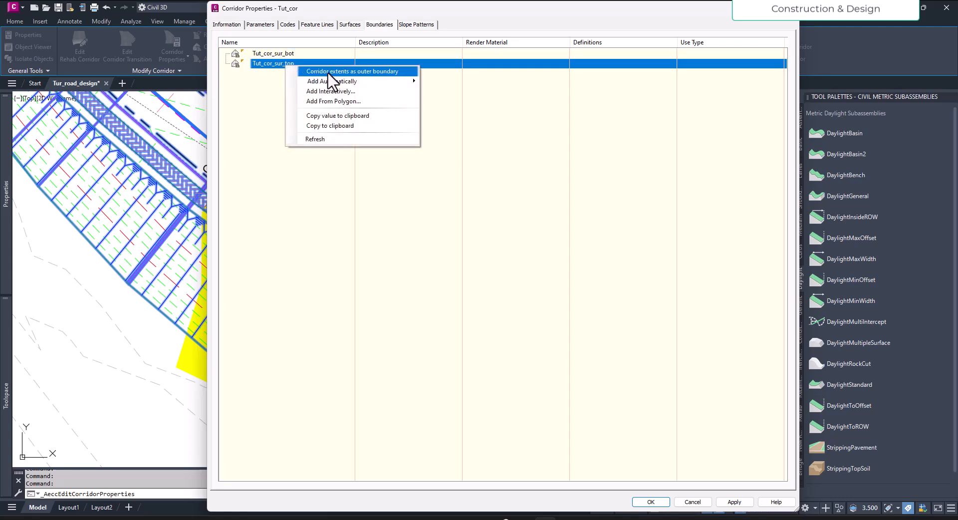
mouse_move(372, 80)
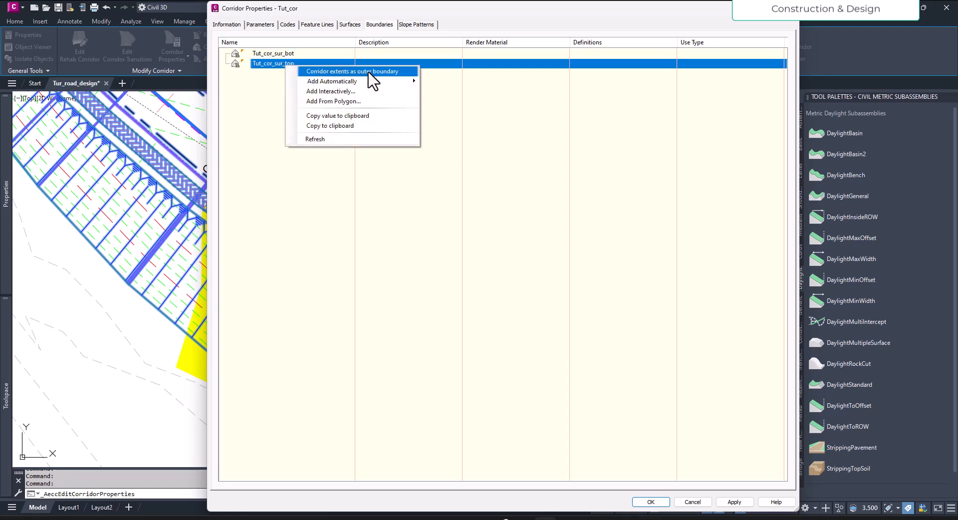
click(352, 71)
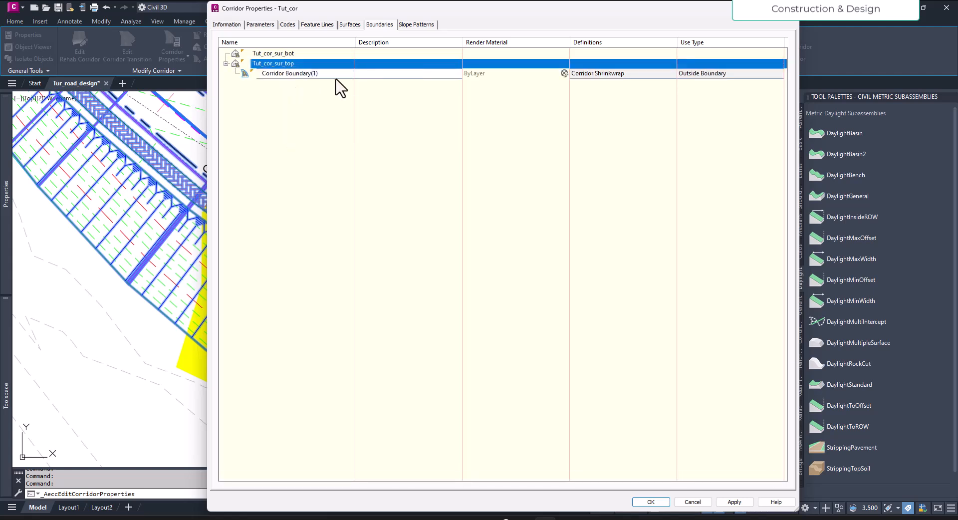
mouse_move(636, 477)
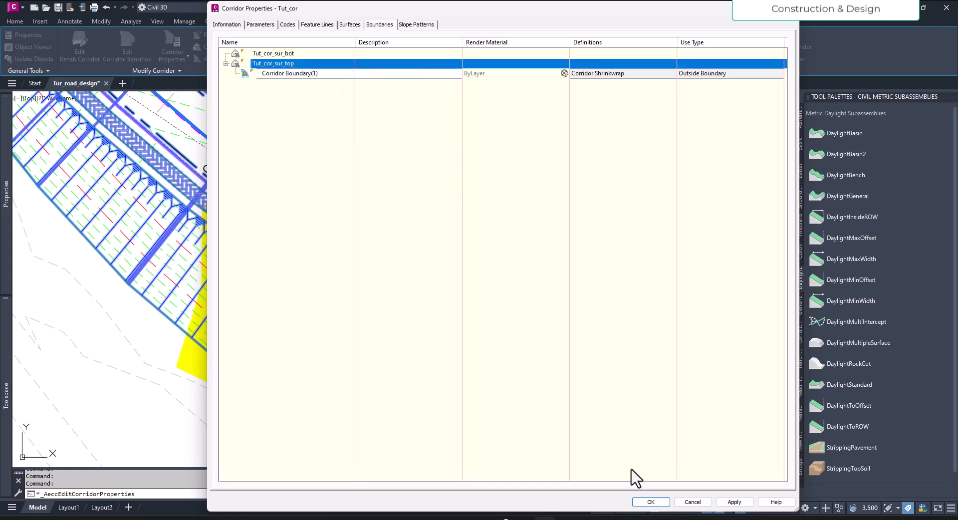
click(650, 502)
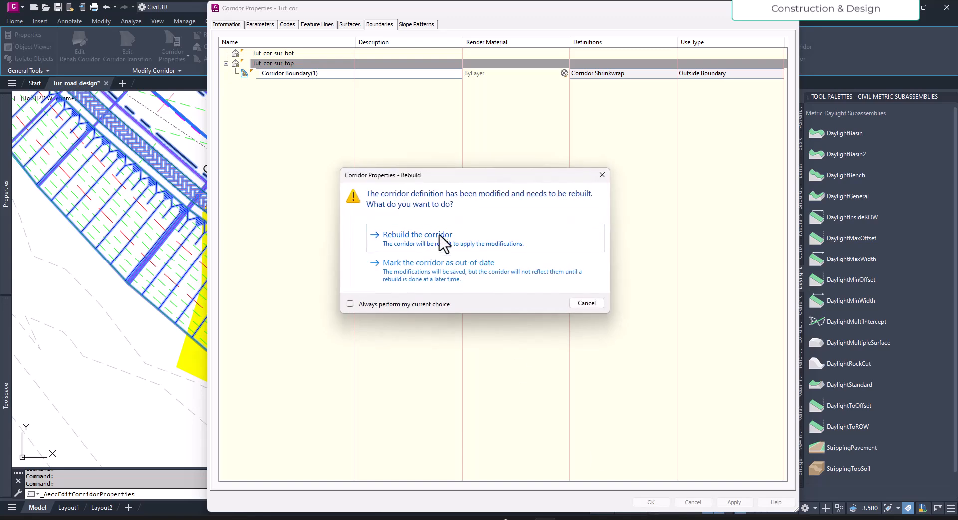
click(417, 233)
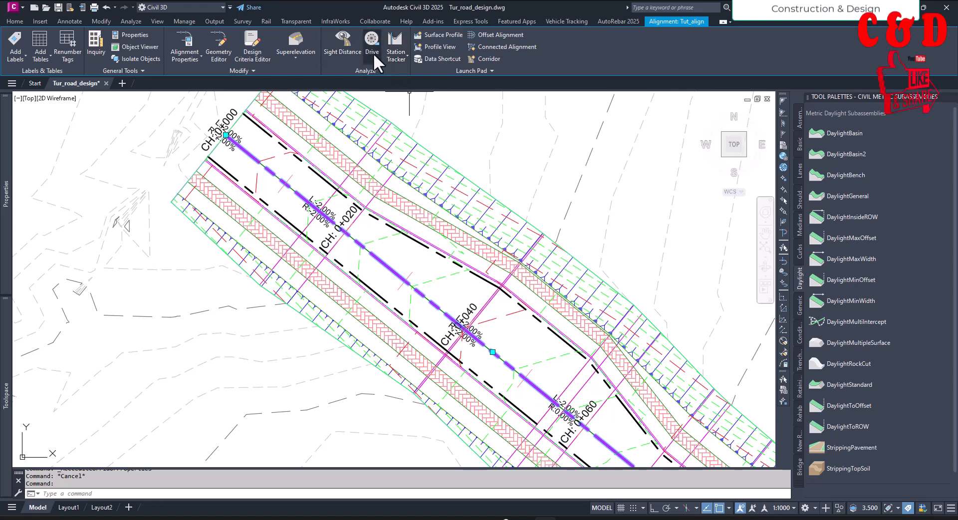
Start a shaded drive-through along the alignment with the Tut_Dsn profile and browse stations
click(371, 43)
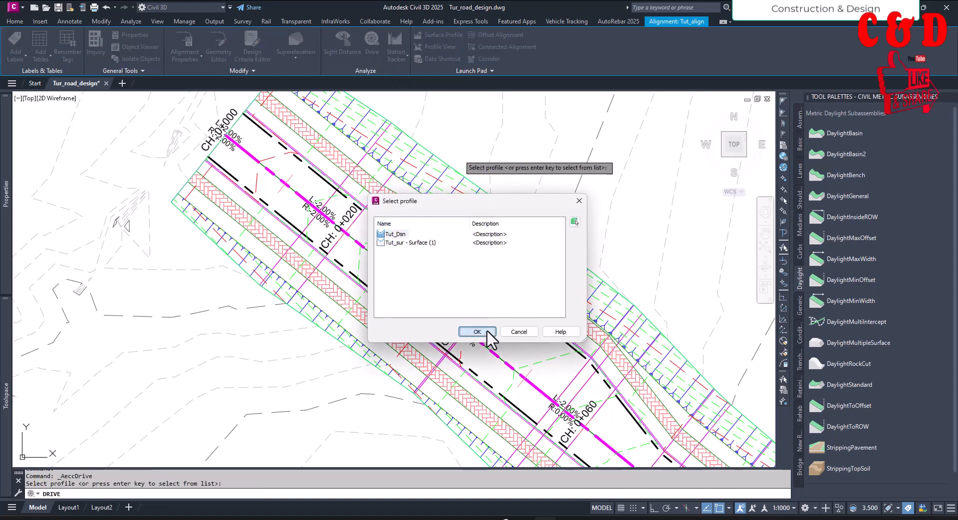
click(477, 331)
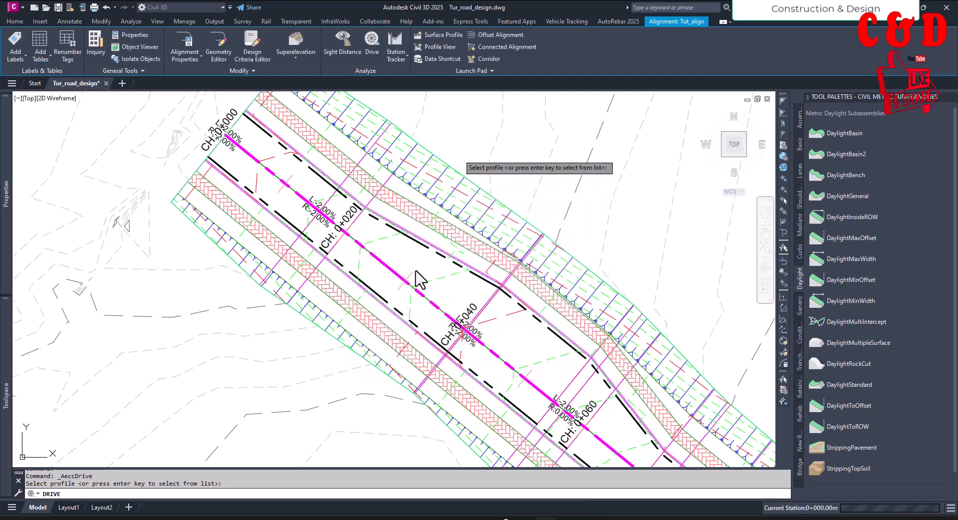
click(371, 47)
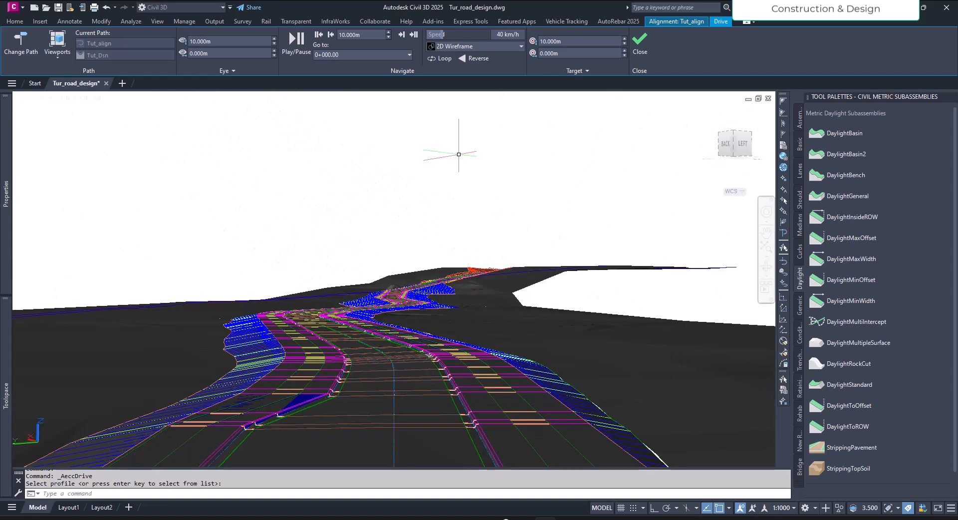
click(520, 47)
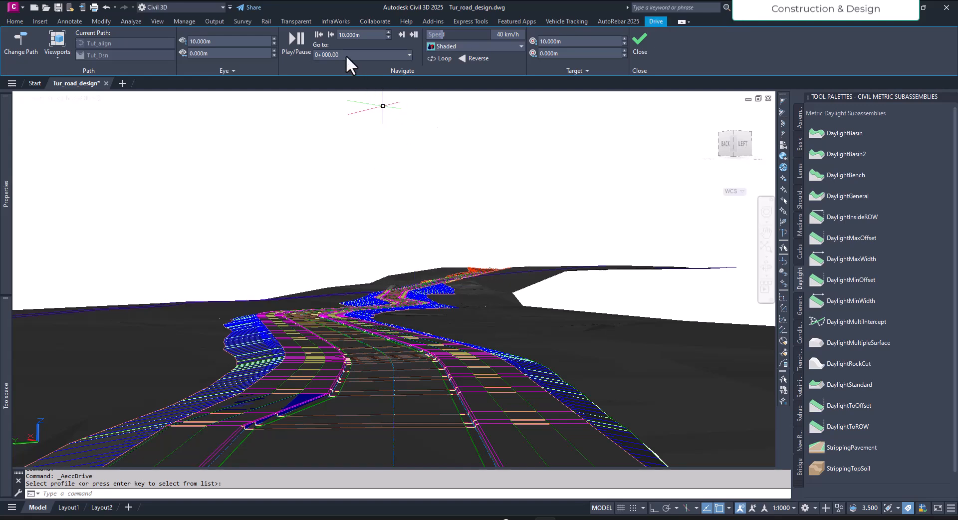
click(409, 55)
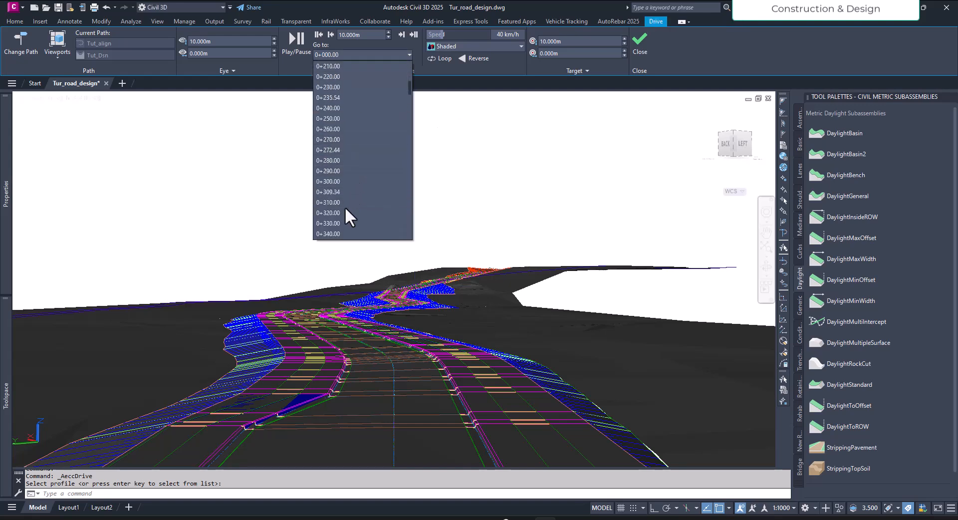
scroll(down, 3)
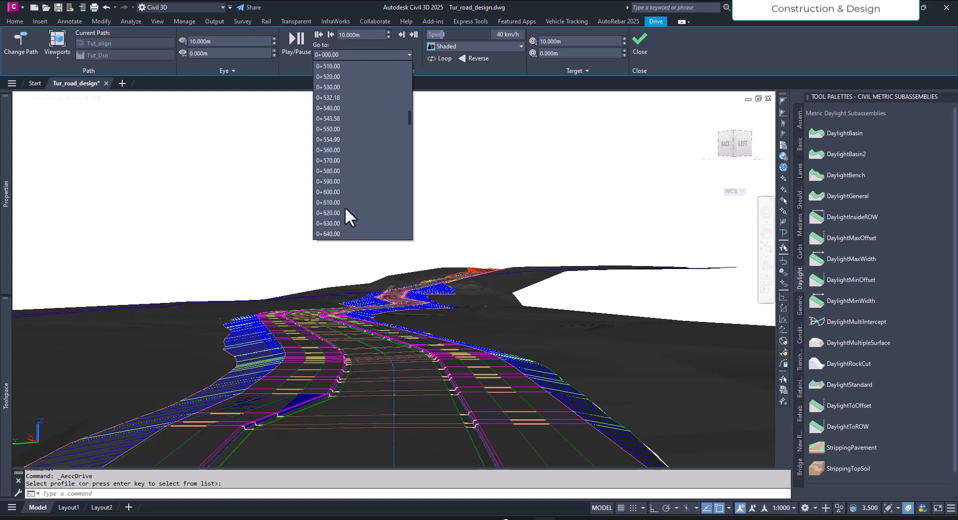
scroll(down, 3)
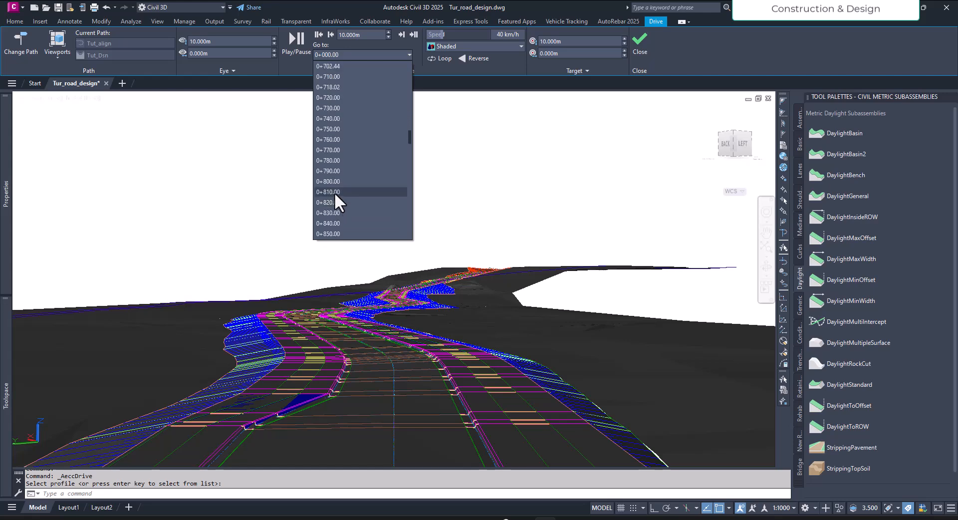
Jump the drive to stations 0+810, 0+360 and 0+870 to inspect the embankments
click(328, 191)
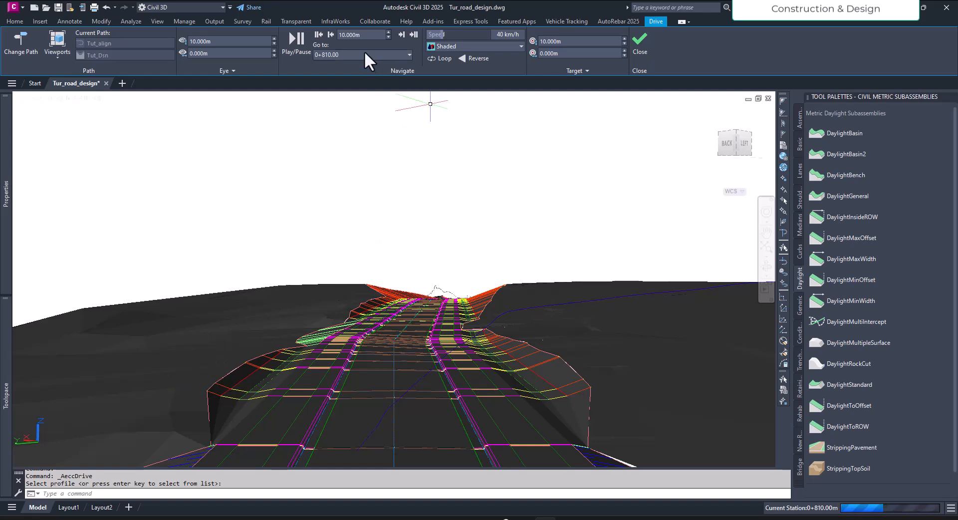
click(408, 55)
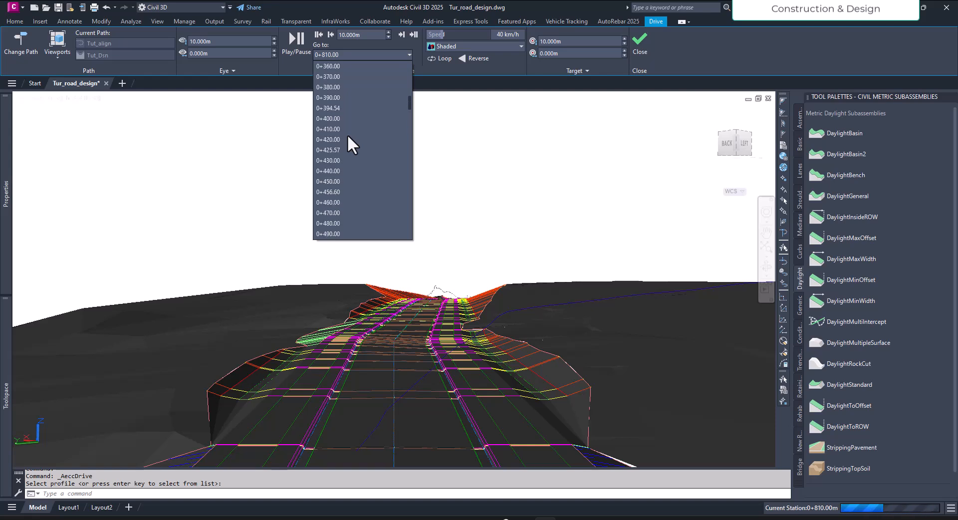
click(327, 66)
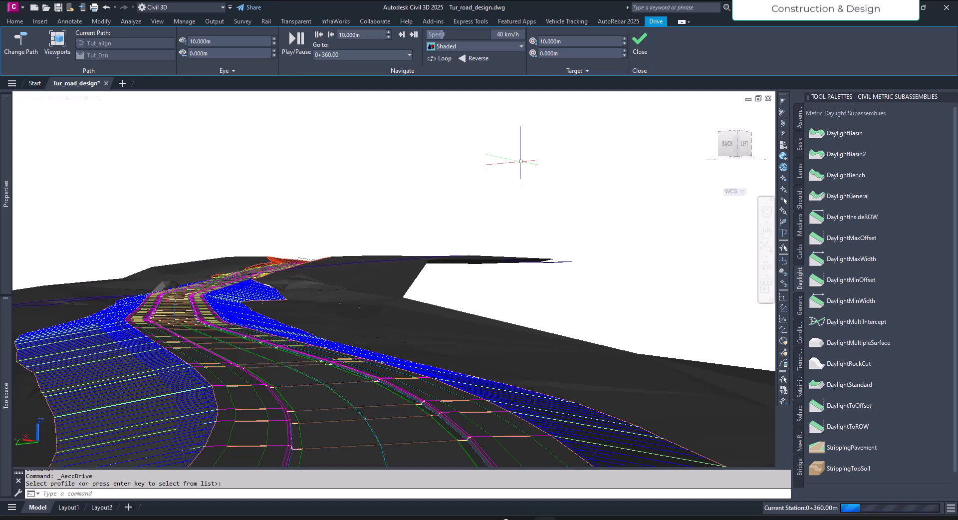
mouse_move(296, 38)
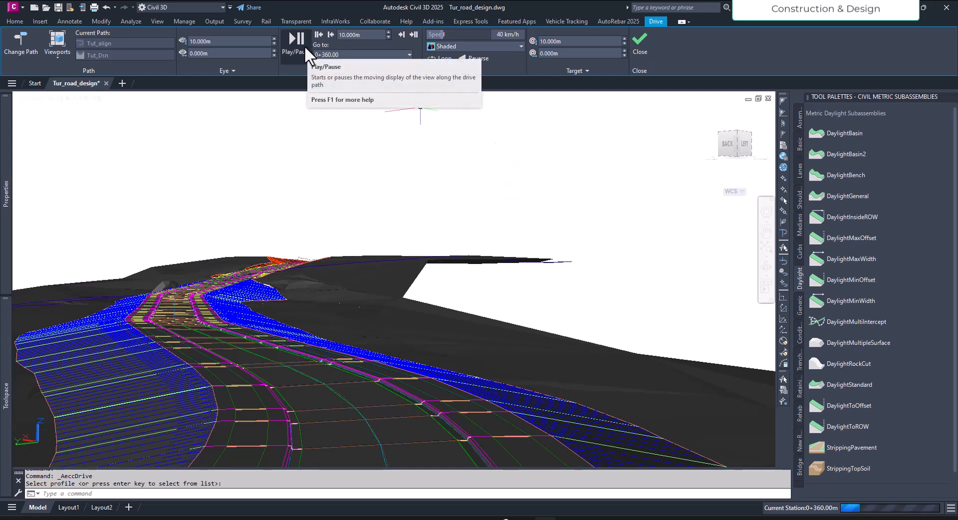
click(409, 54)
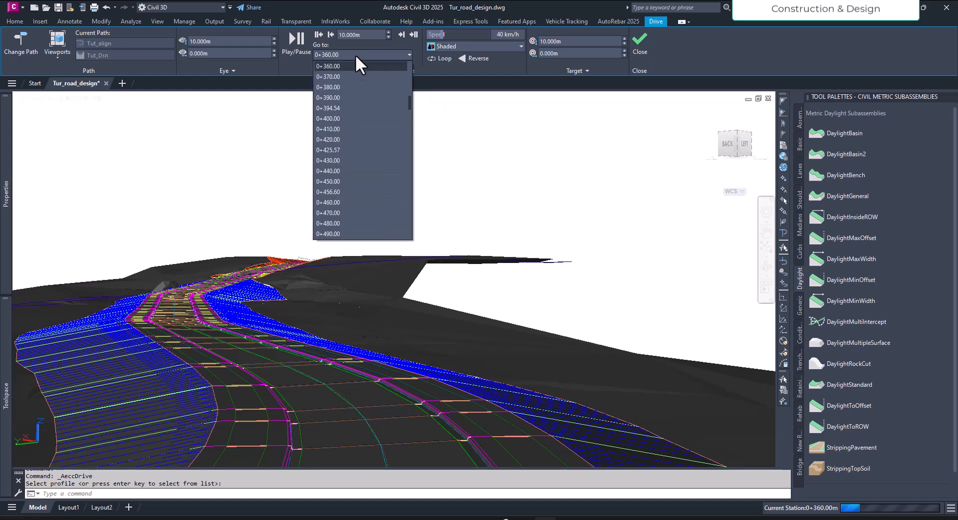
scroll(down, 3)
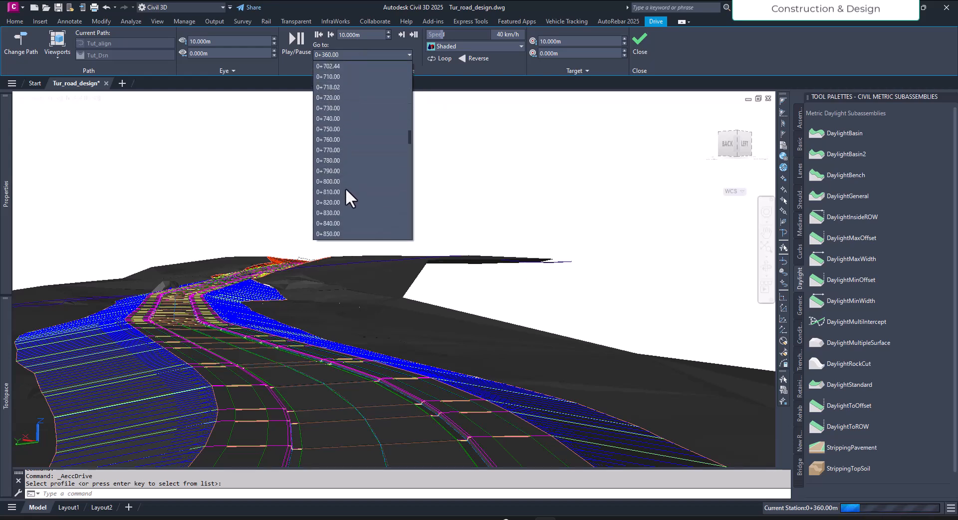
click(295, 38)
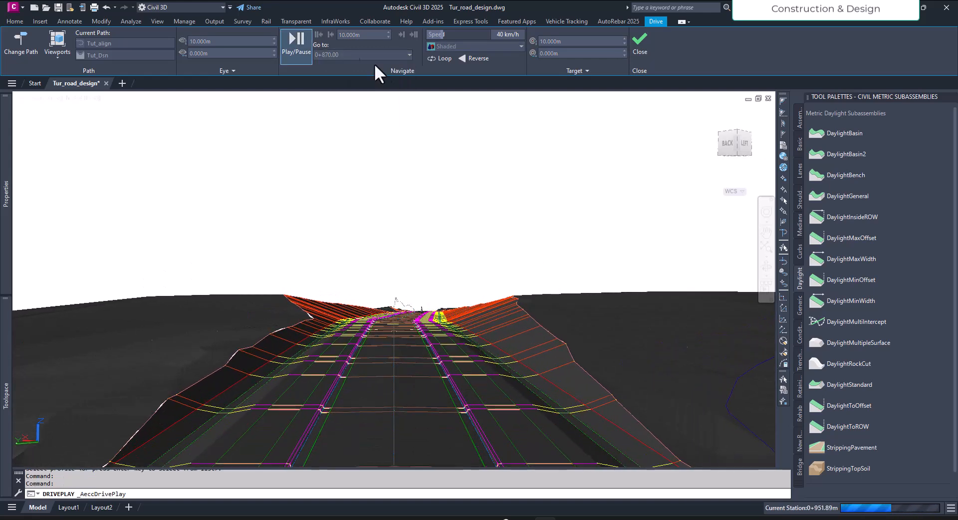
Run the drive past station 1+000 and pause it near station 1+029.77
click(296, 38)
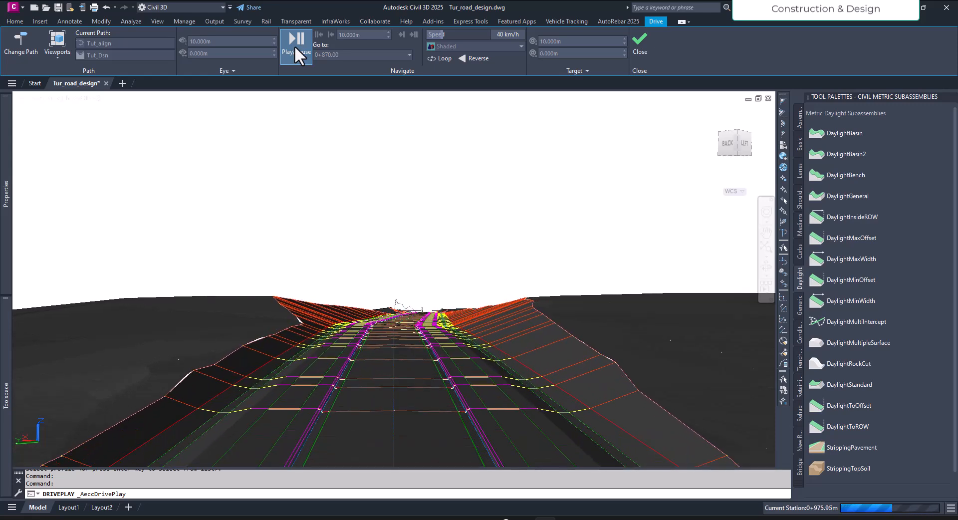
click(287, 38)
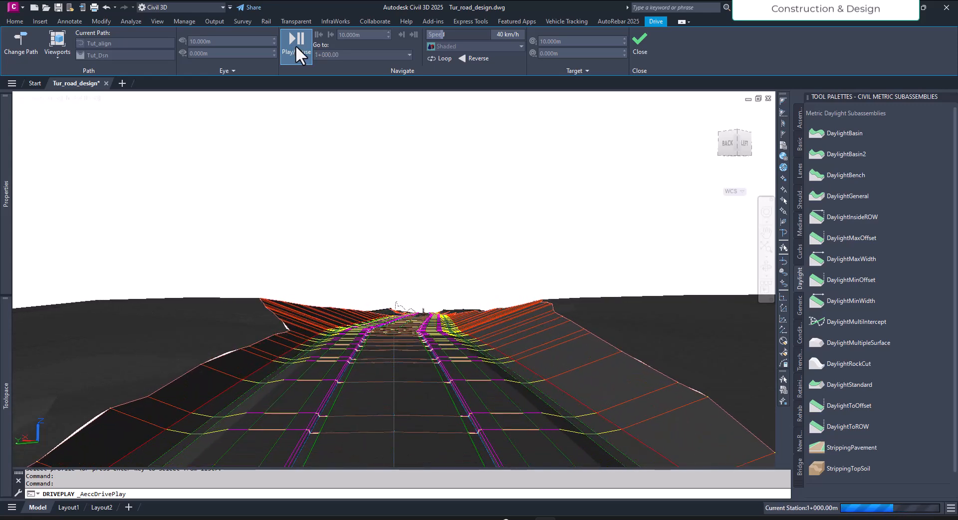
click(287, 40)
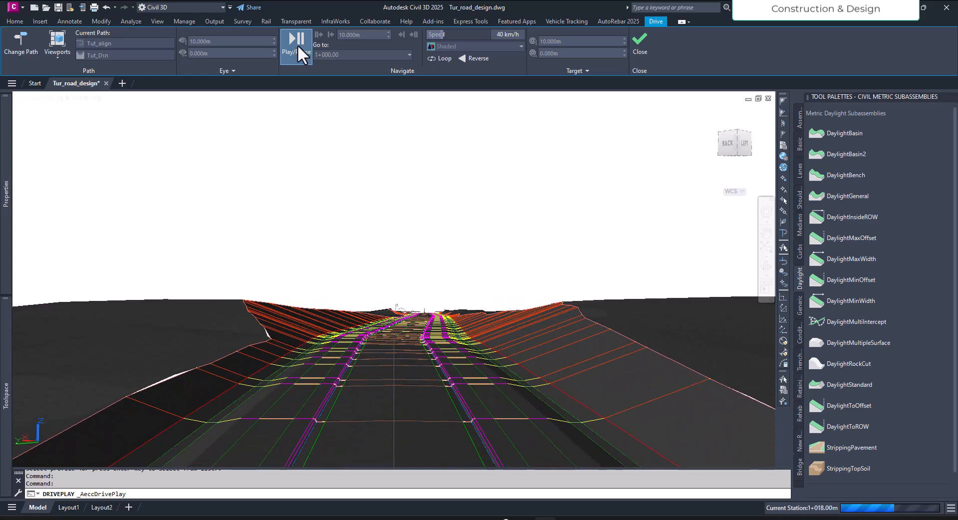
click(297, 38)
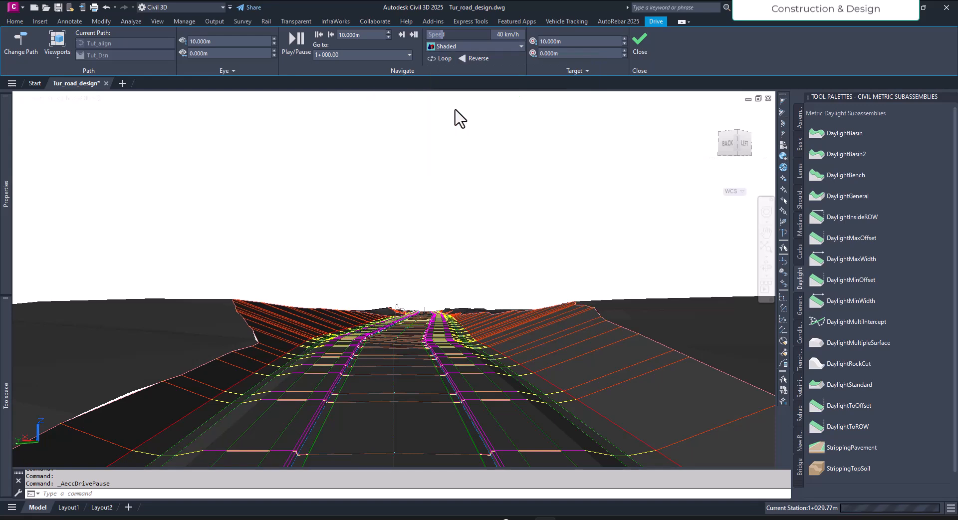
mouse_move(442, 164)
text(VSCURRENT)
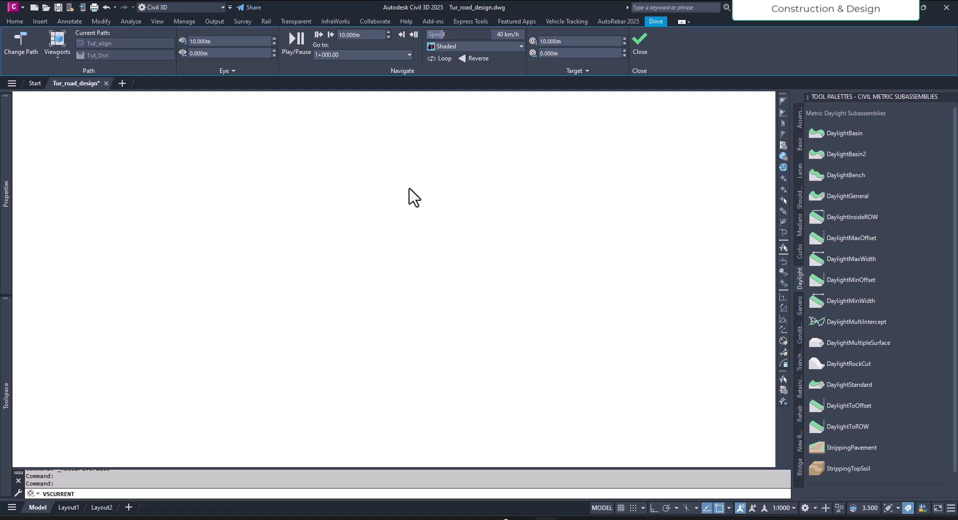
Switch the paused drive view to the Realistic visual style
click(295, 40)
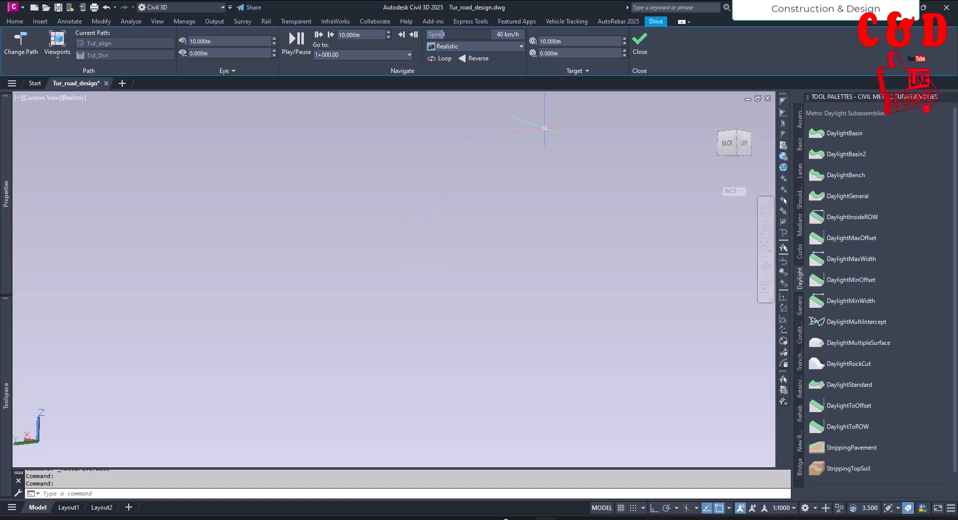
mouse_move(640, 49)
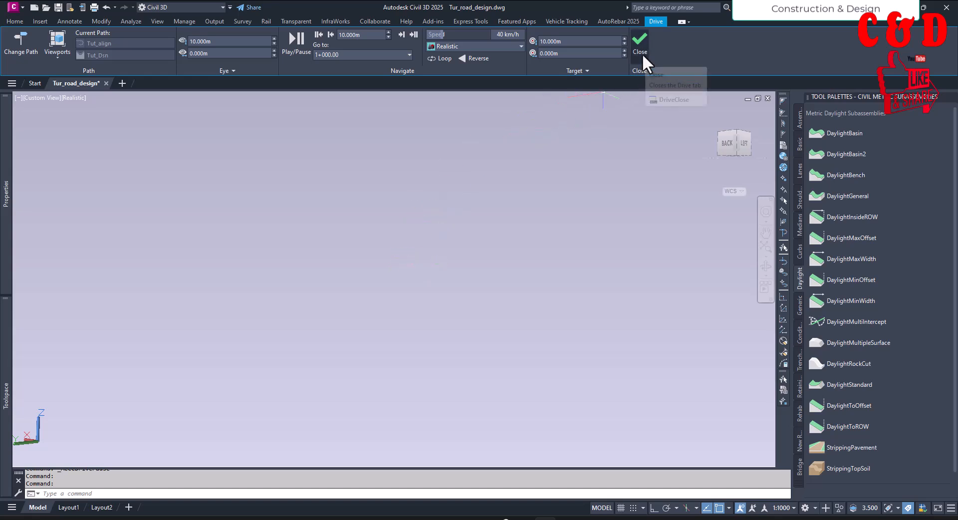